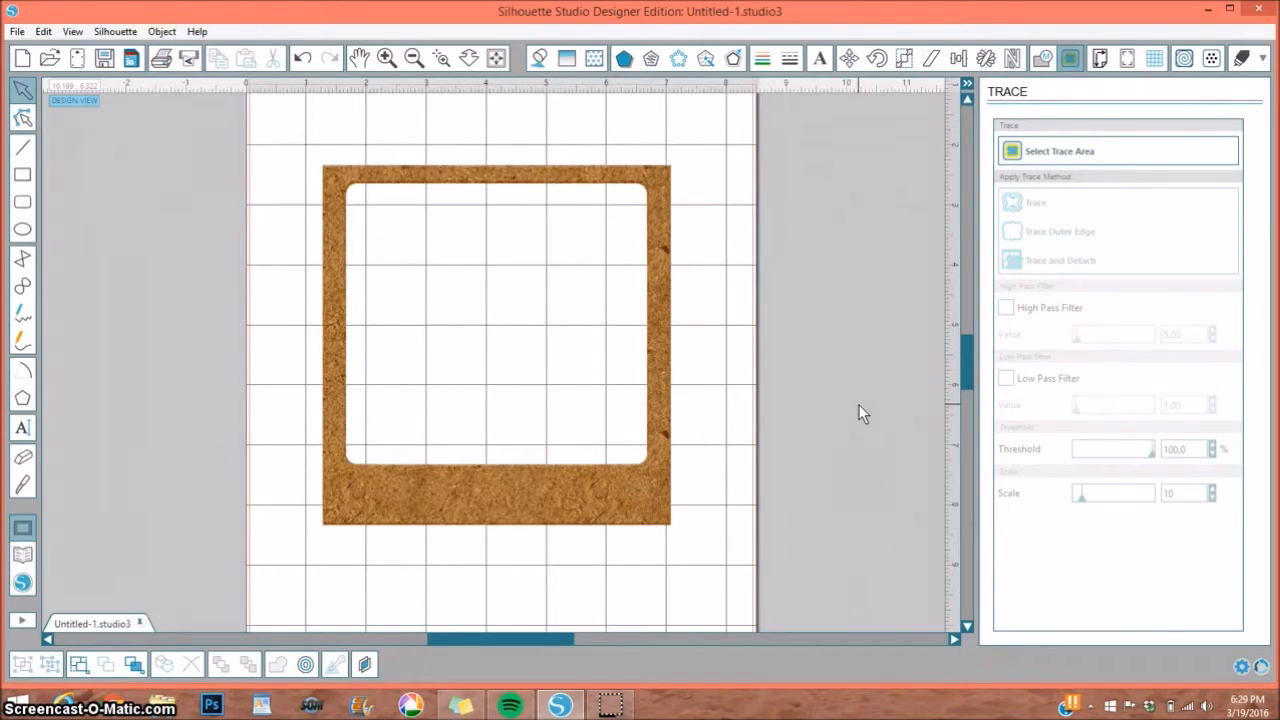
Step: Show the Cut Settings panel for the cork frame image on the page
{"action": "left_click", "coordinate": [1242, 56]}
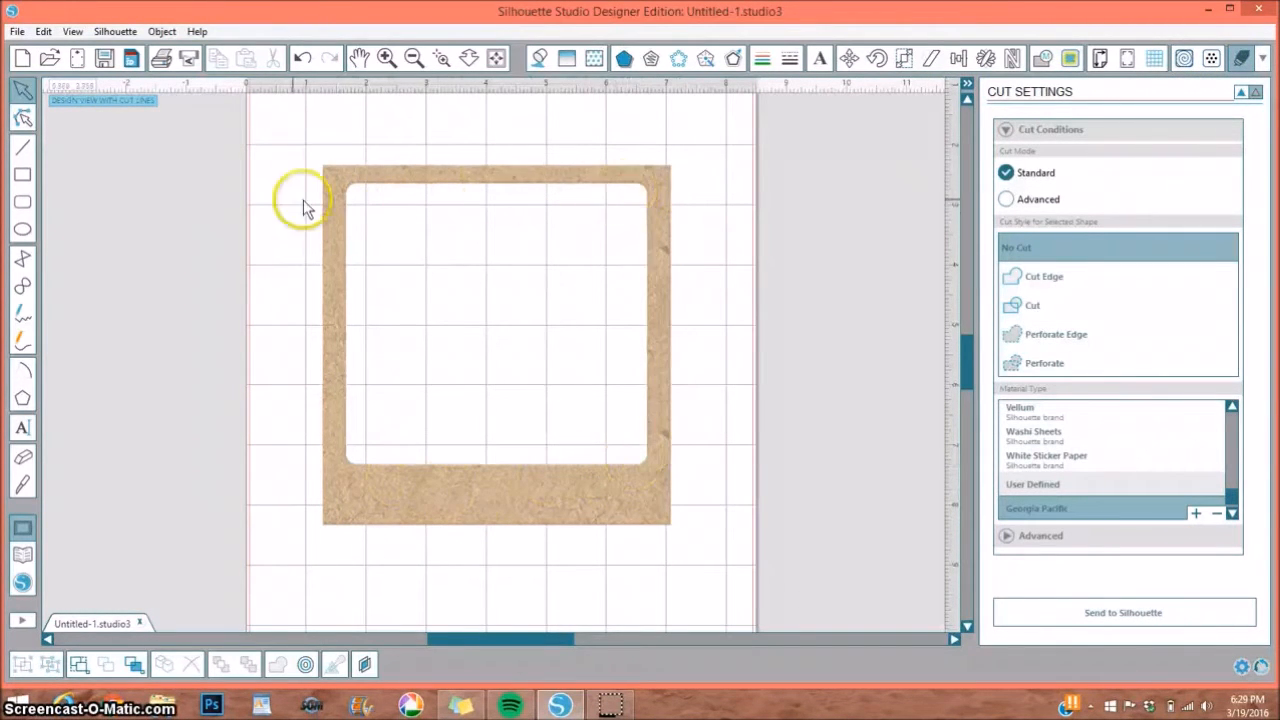
{"action": "mouse_move", "coordinate": [480, 488]}
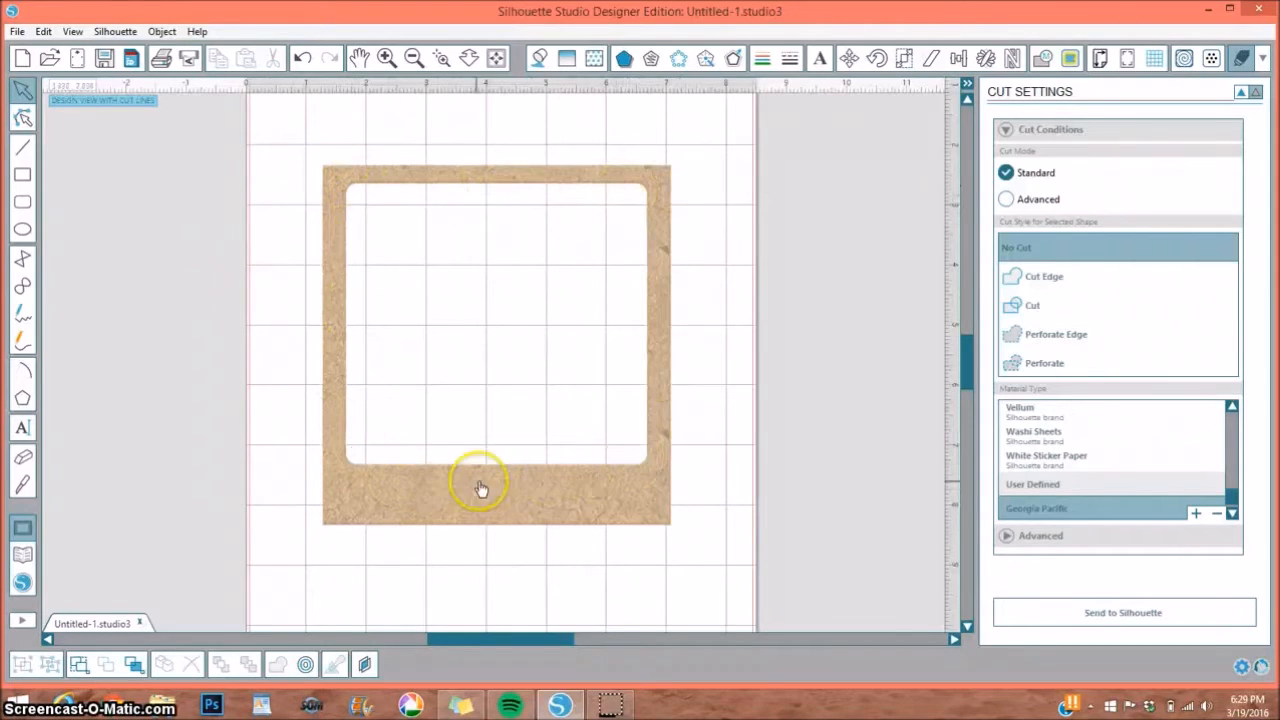
{"action": "mouse_move", "coordinate": [1070, 58]}
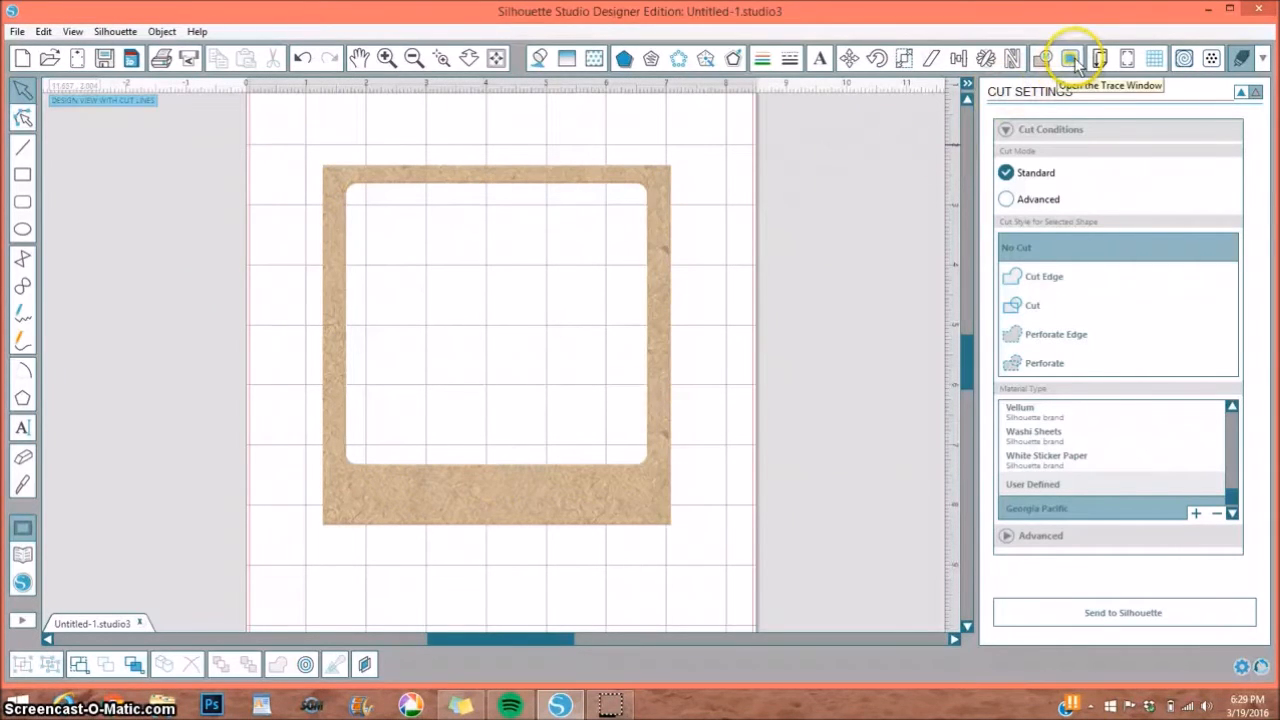
Step: Trace the cork frame area with High Pass Filter off and threshold raised to 100%
{"action": "left_click", "coordinate": [1070, 56]}
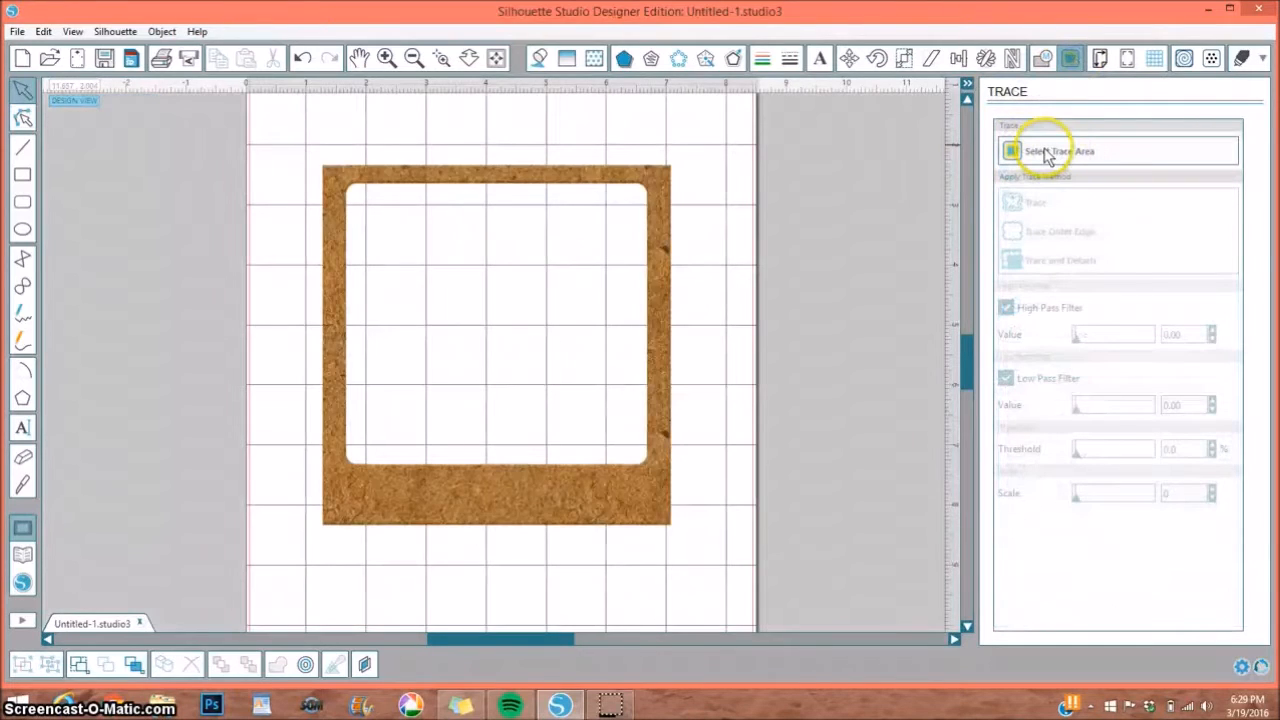
{"action": "left_click", "coordinate": [1058, 152]}
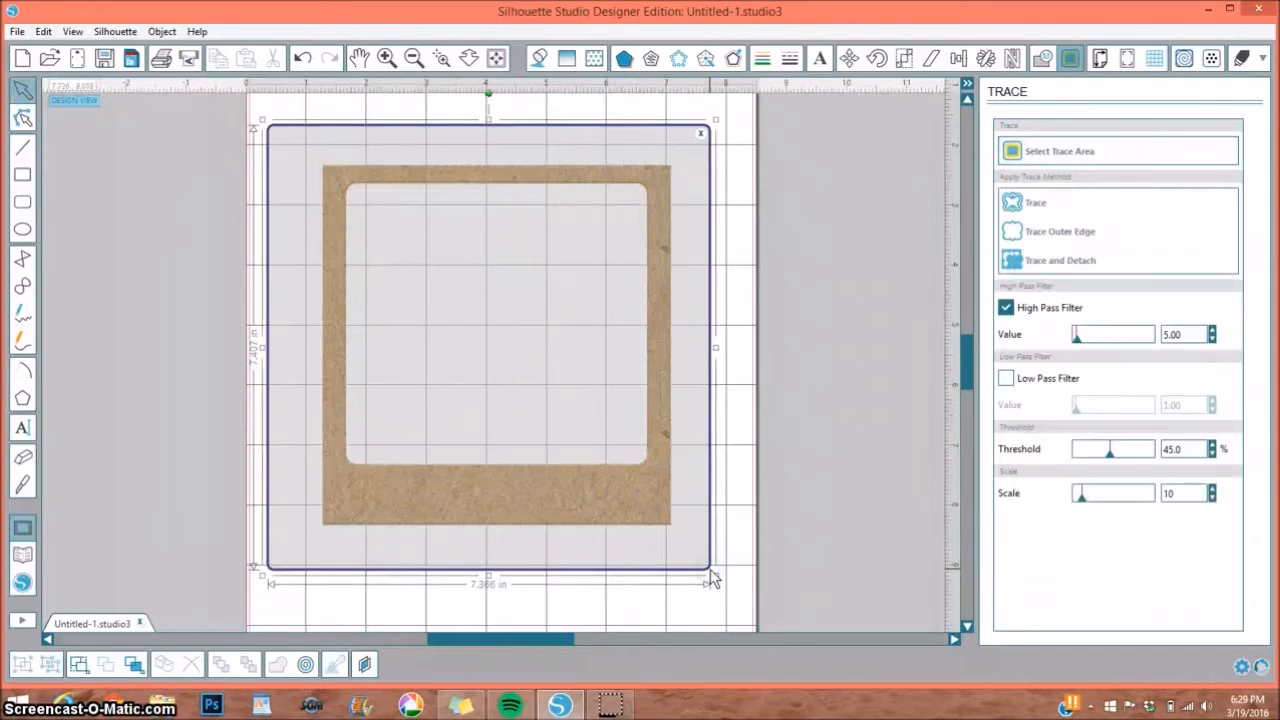
{"action": "left_click", "coordinate": [1006, 308]}
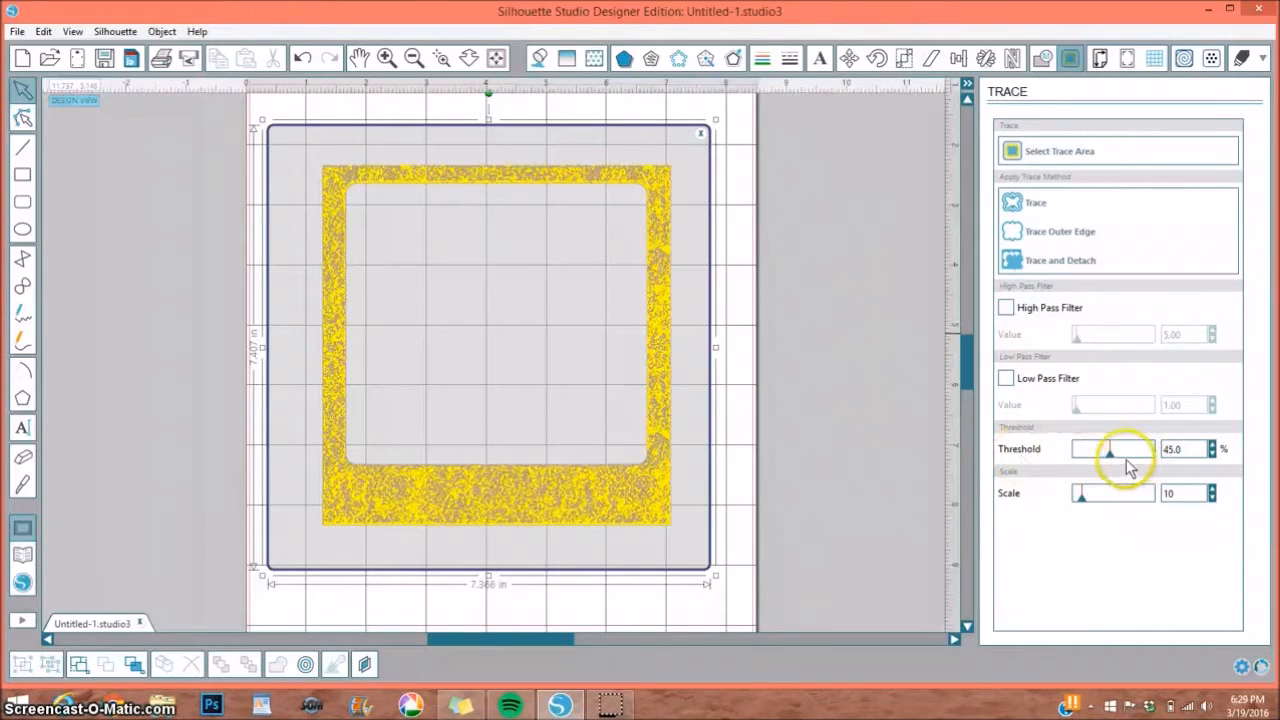
{"action": "left_click_drag", "start_coordinate": [1110, 448], "coordinate": [1156, 448]}
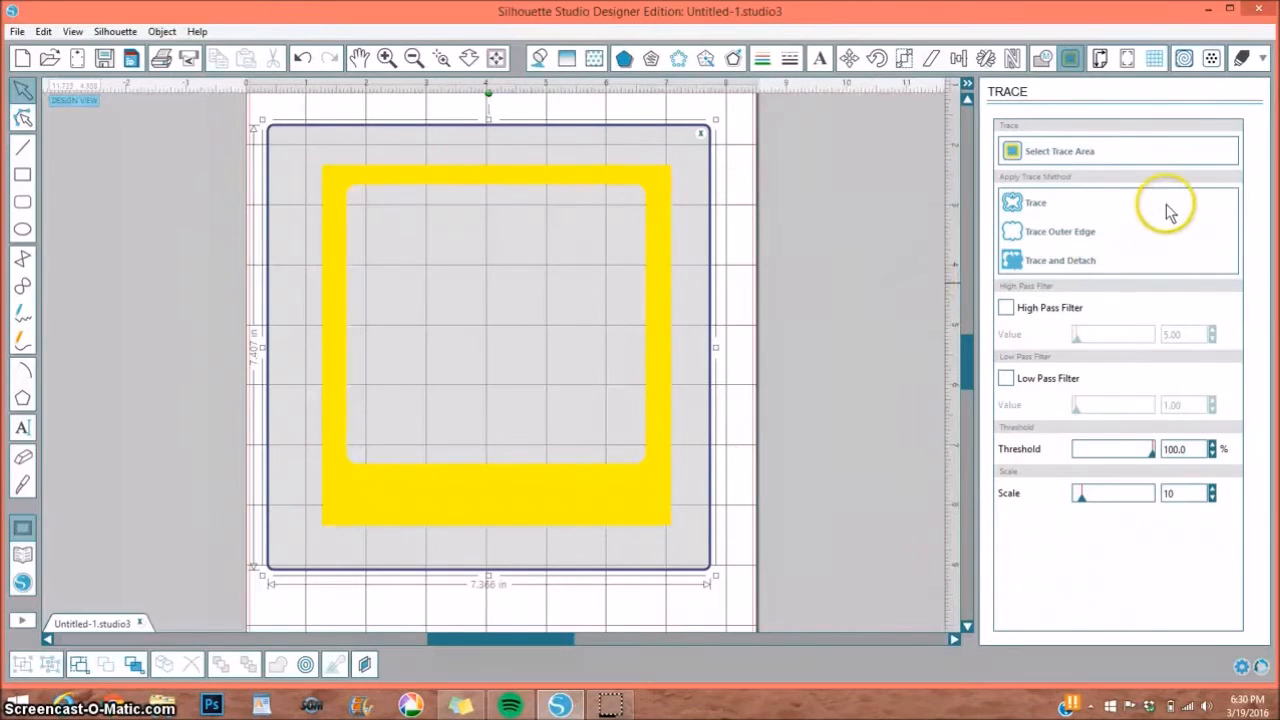
{"action": "mouse_move", "coordinate": [904, 224]}
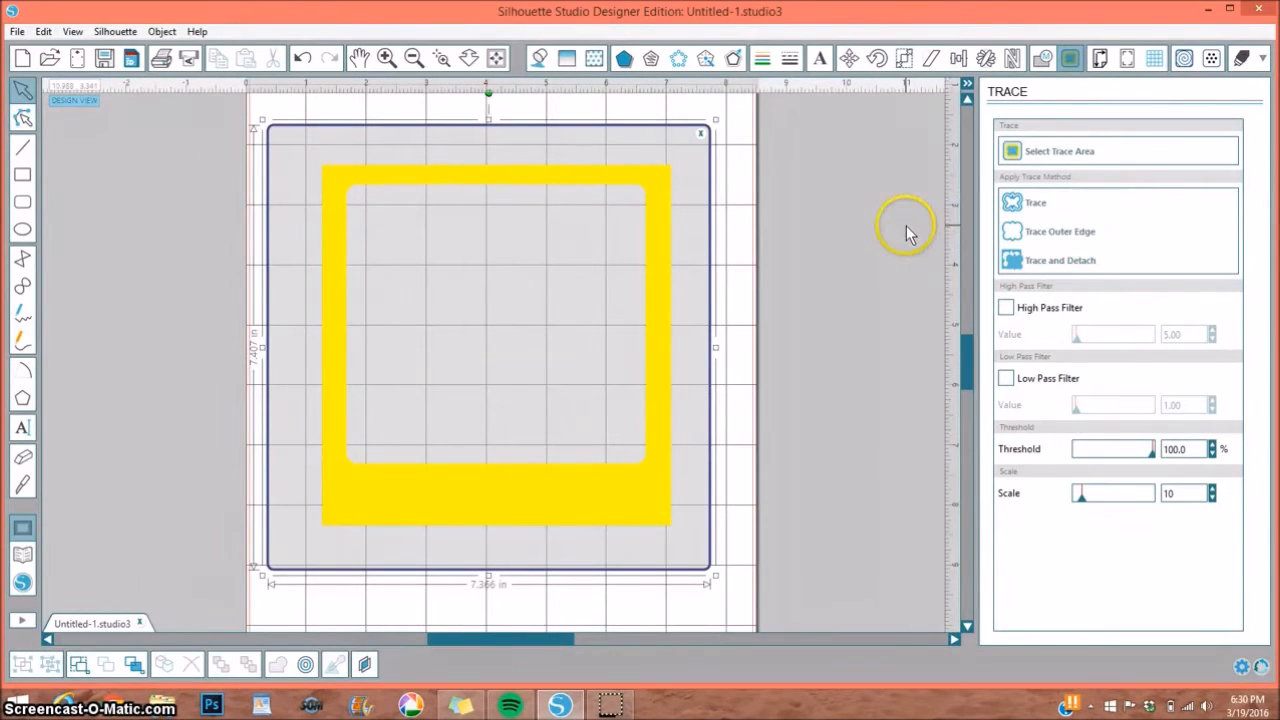
{"action": "mouse_move", "coordinate": [920, 232]}
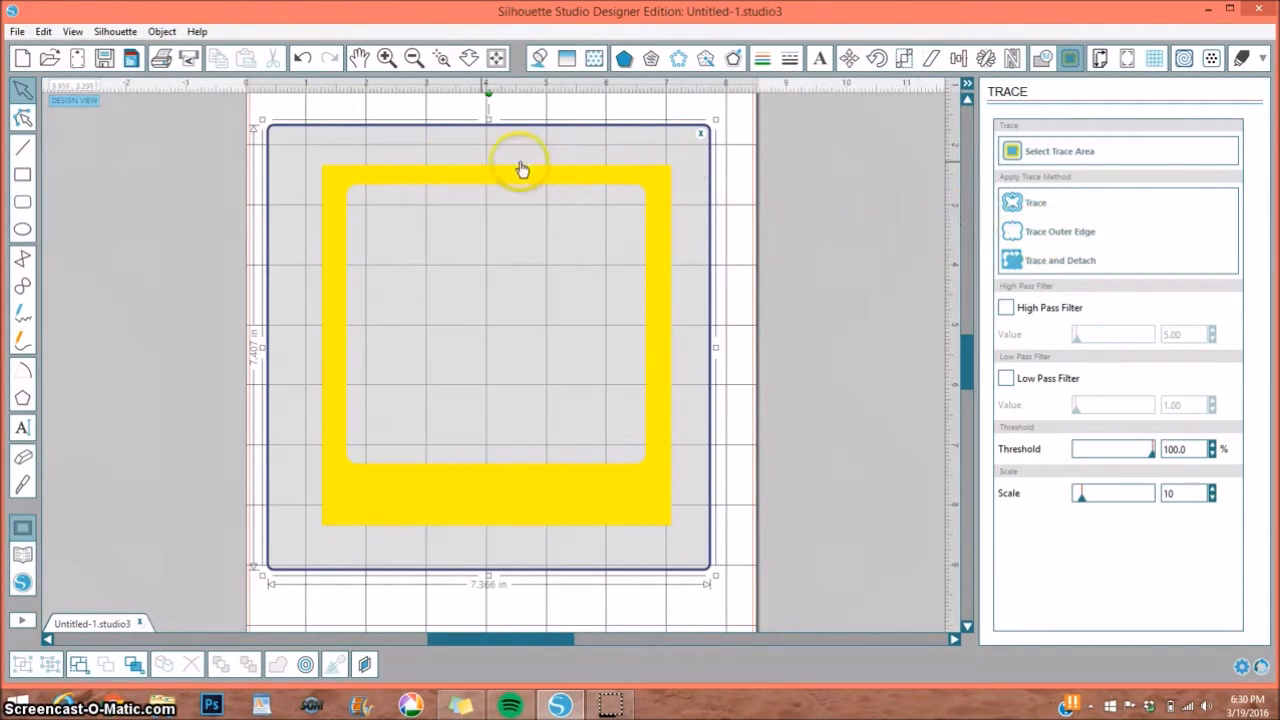
{"action": "mouse_move", "coordinate": [680, 528]}
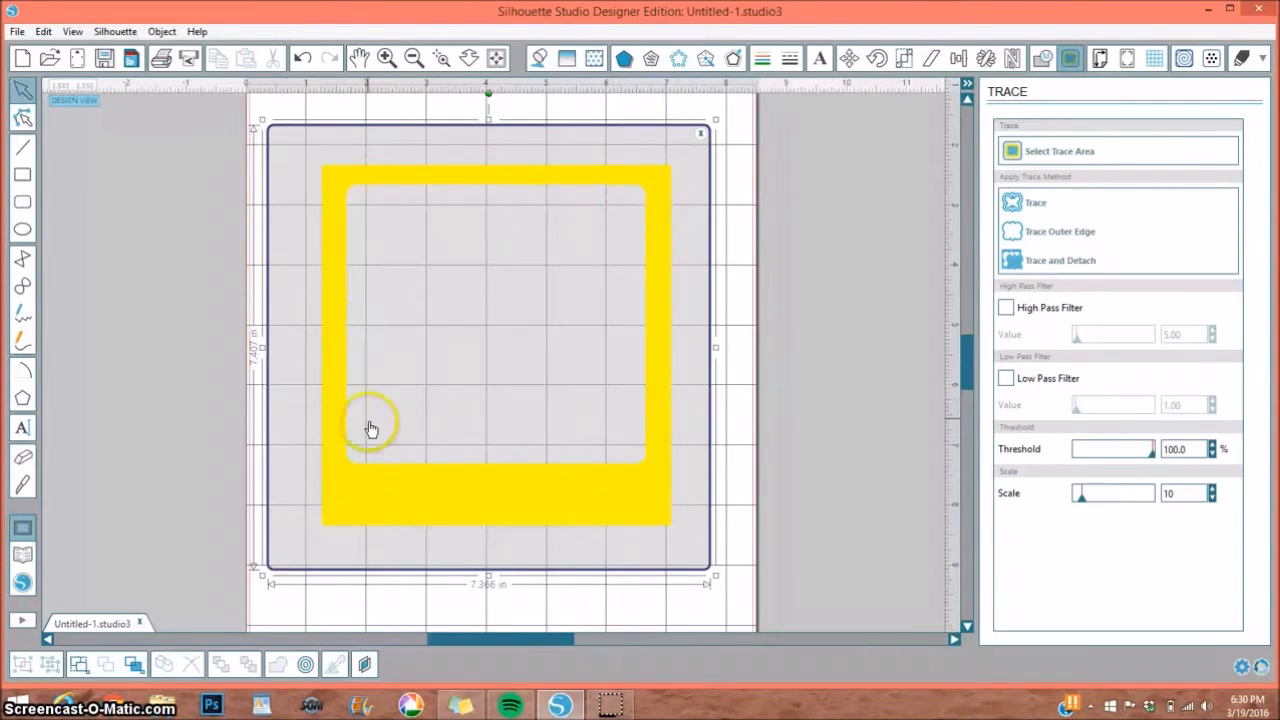
{"action": "mouse_move", "coordinate": [940, 210]}
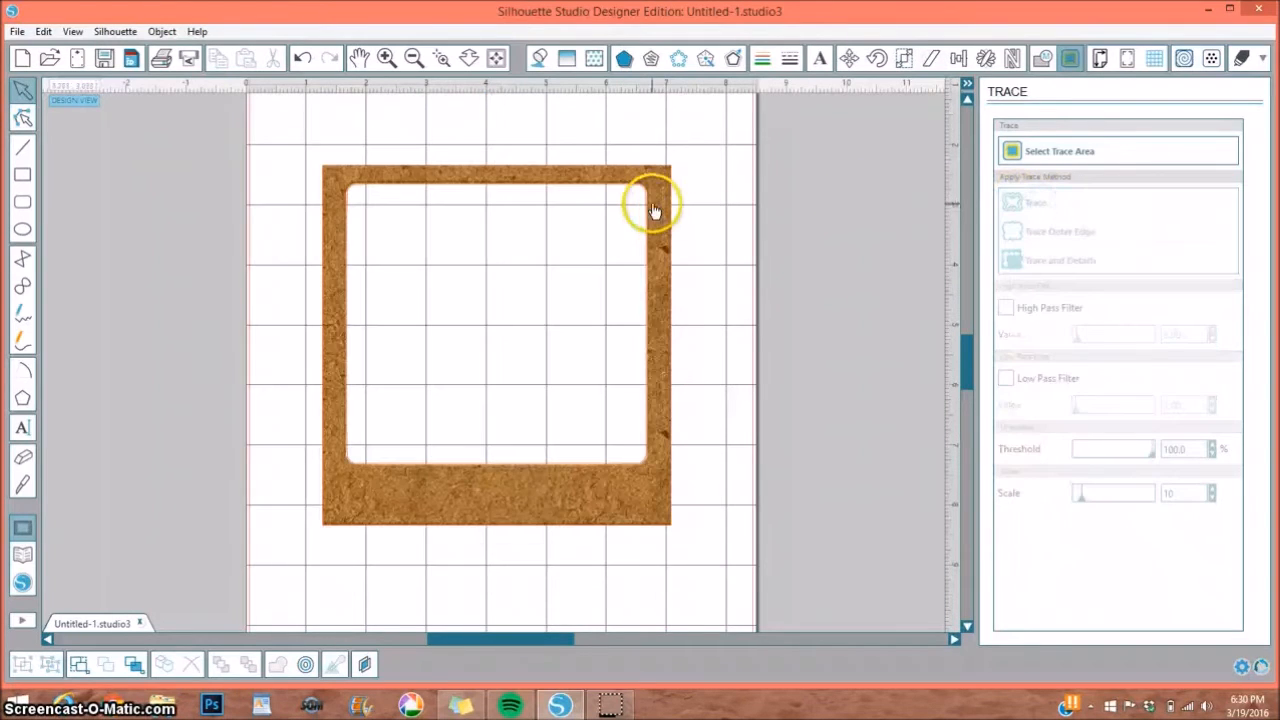
Step: Move the traced frame outlines onto the page and align them over each other, undoing a misplaced move
{"action": "left_click", "coordinate": [1012, 202]}
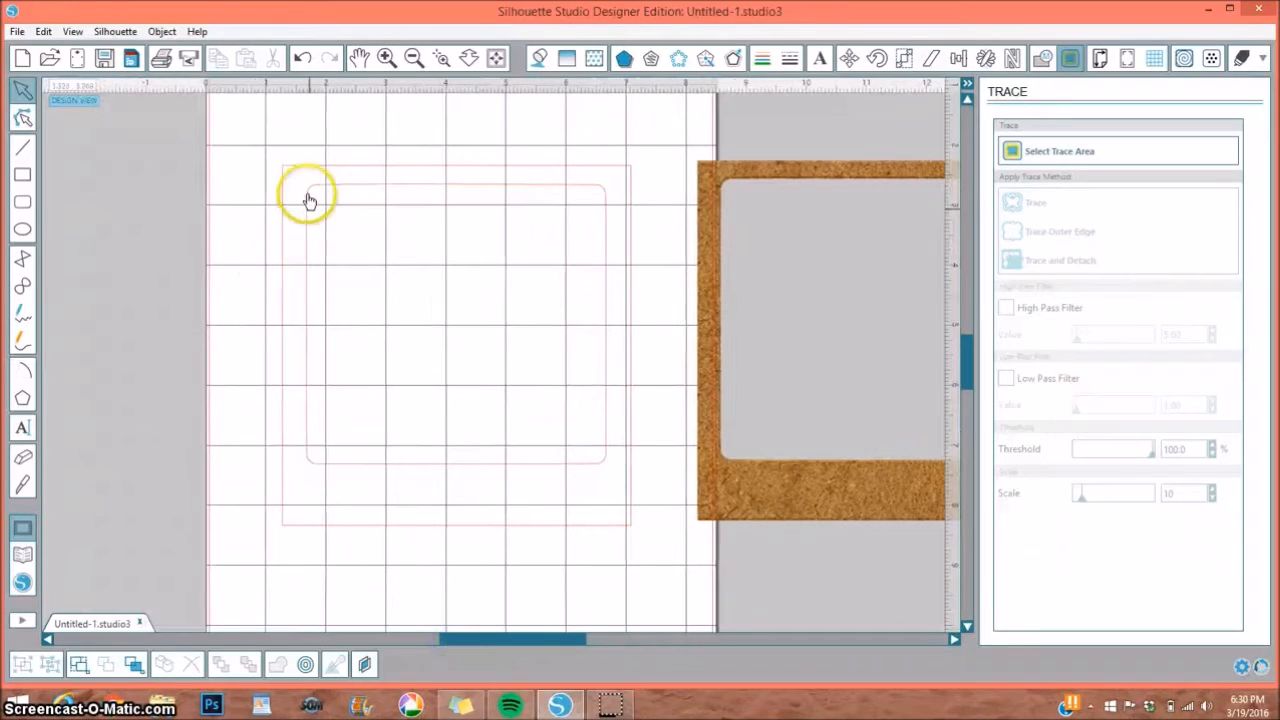
{"action": "mouse_move", "coordinate": [556, 472]}
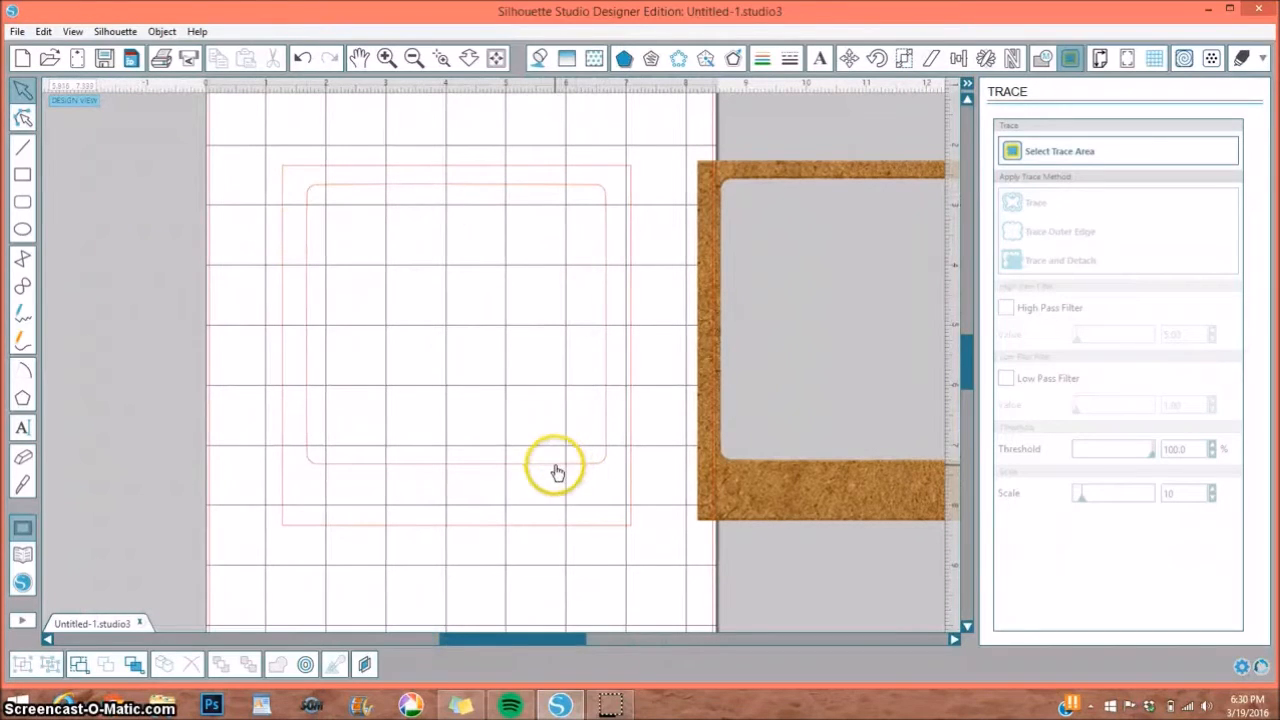
{"action": "right_click", "coordinate": [556, 472]}
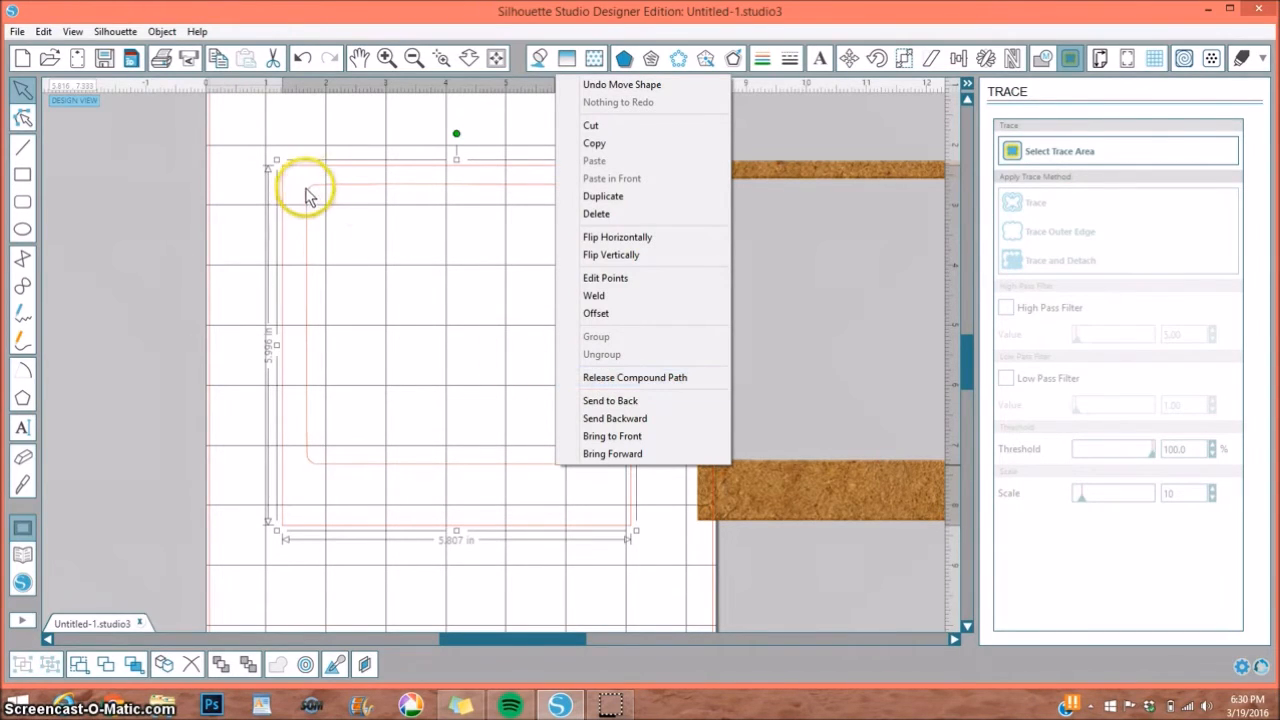
{"action": "mouse_move", "coordinate": [440, 196]}
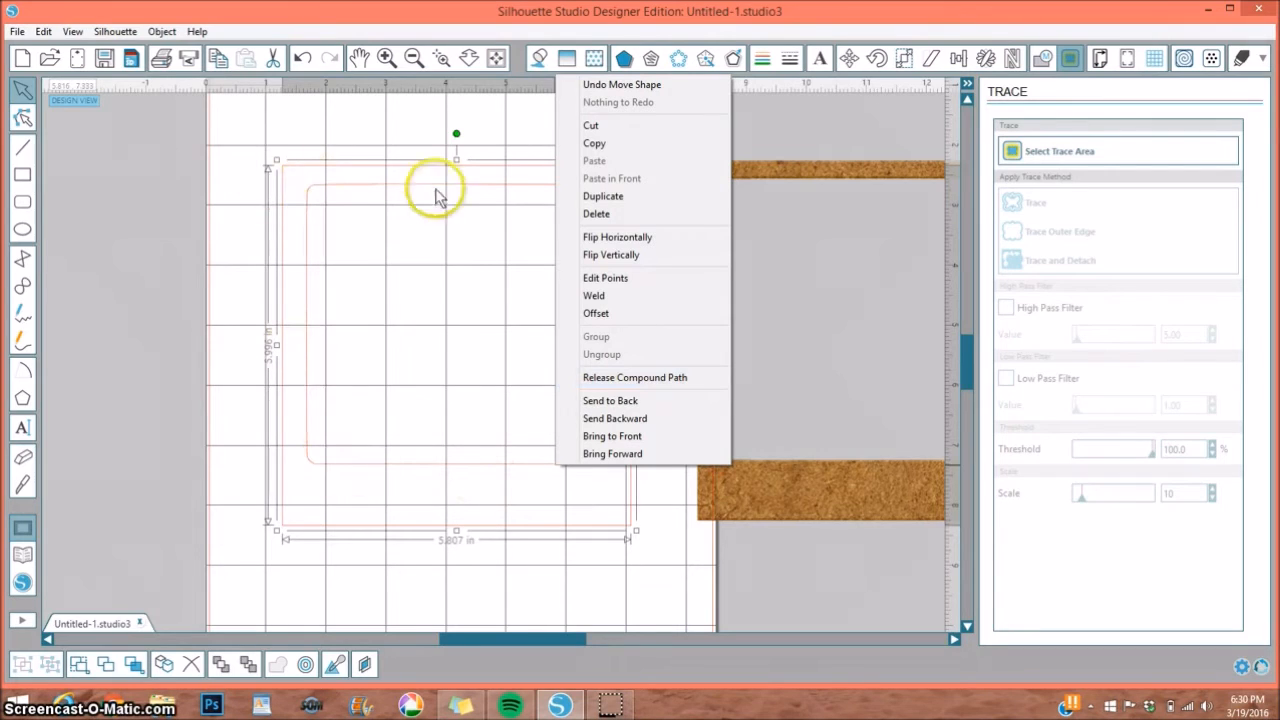
{"action": "mouse_move", "coordinate": [388, 228]}
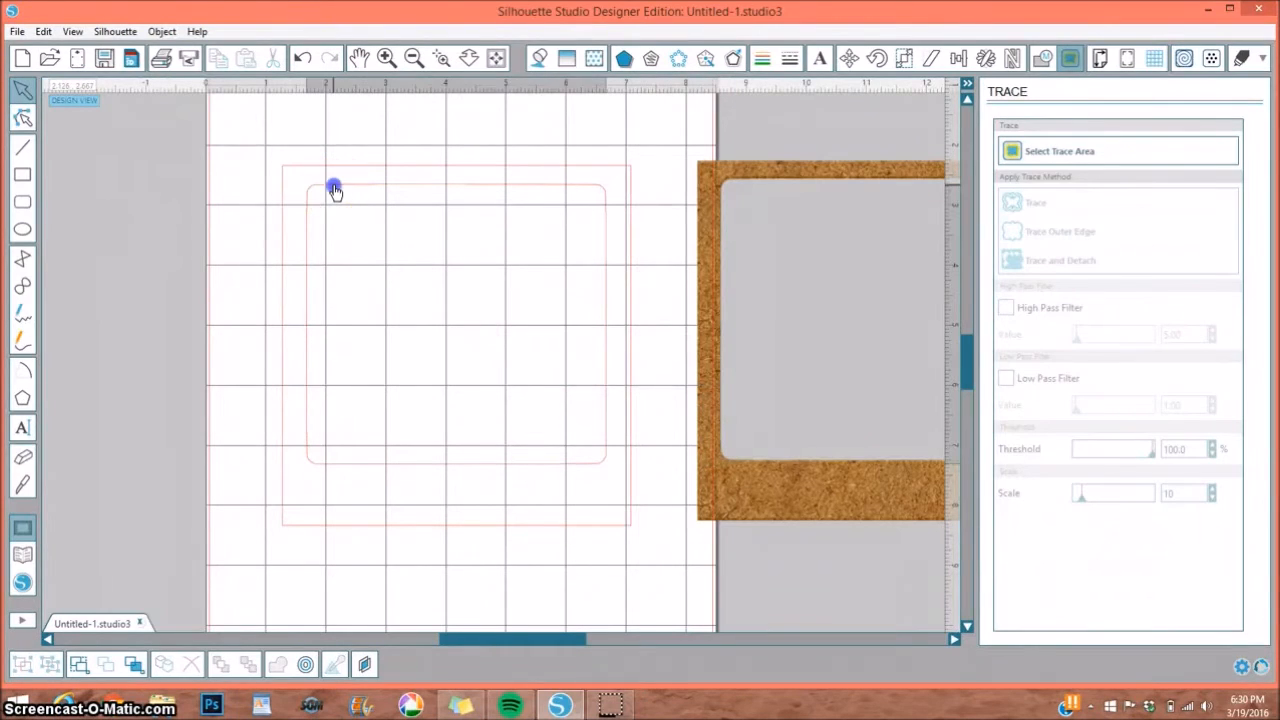
{"action": "left_click_drag", "start_coordinate": [336, 188], "coordinate": [224, 232]}
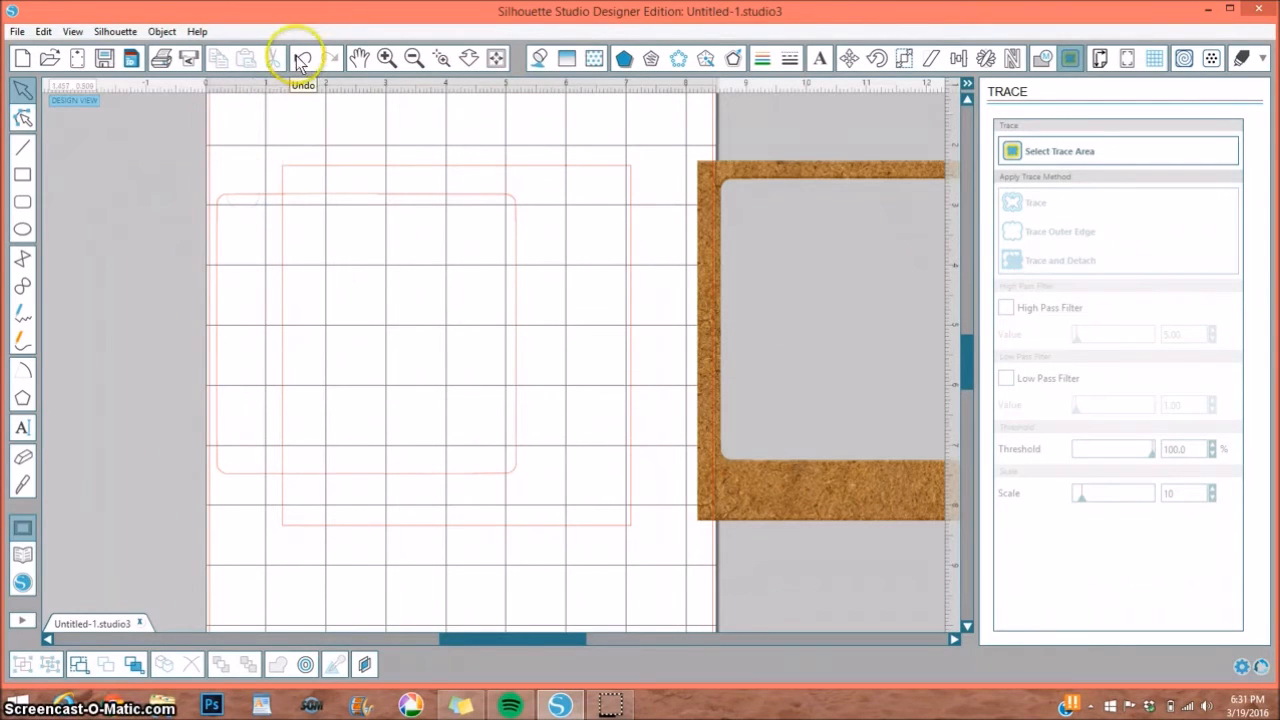
{"action": "left_click", "coordinate": [302, 56]}
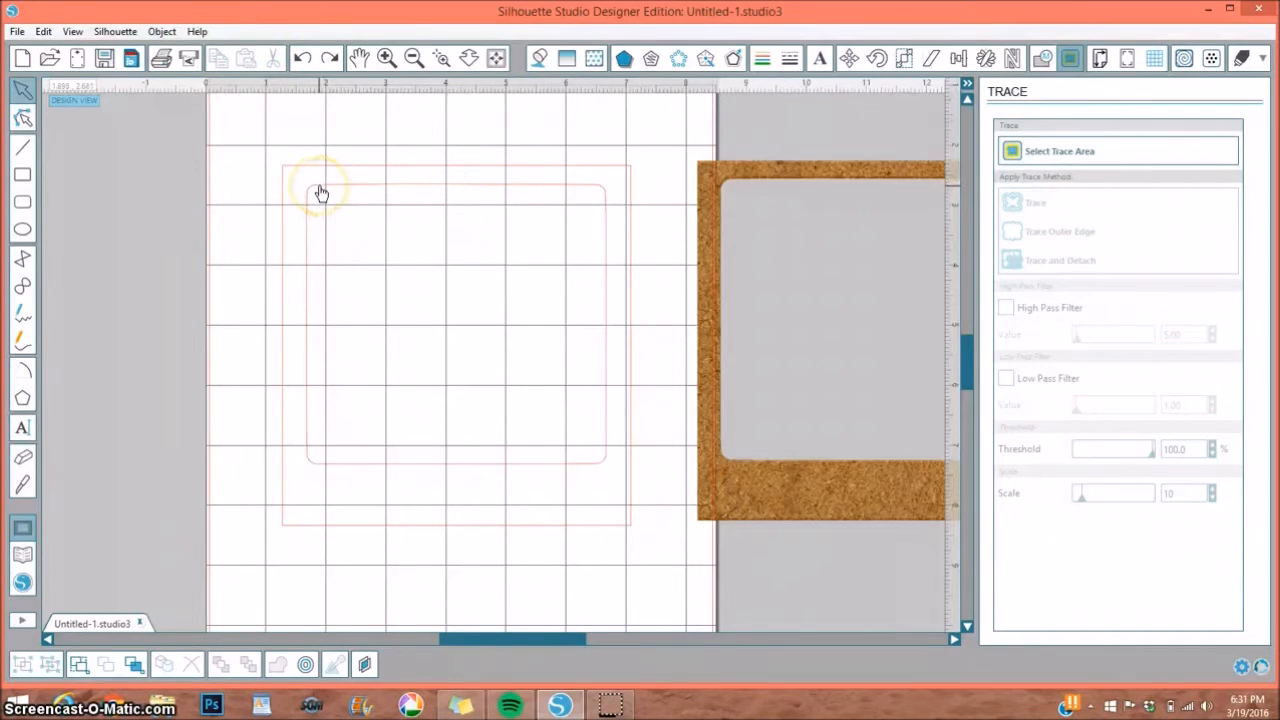
{"action": "left_click", "coordinate": [322, 192]}
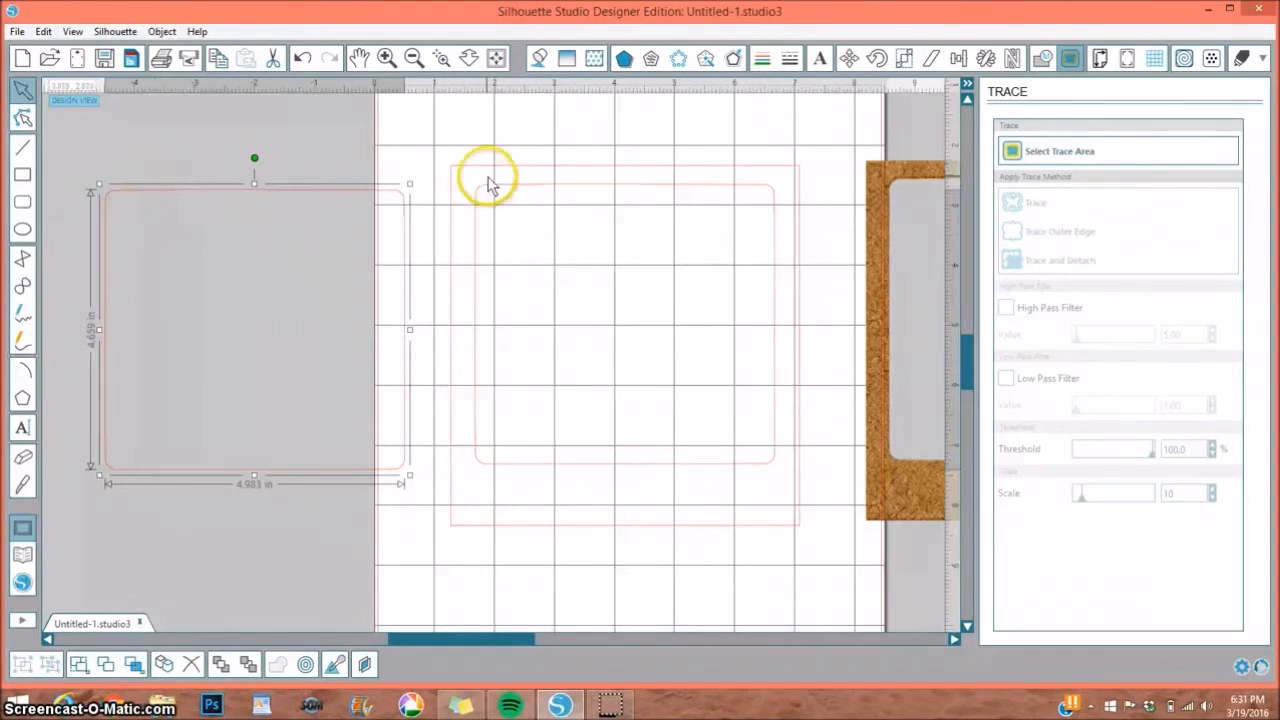
{"action": "mouse_move", "coordinate": [436, 130]}
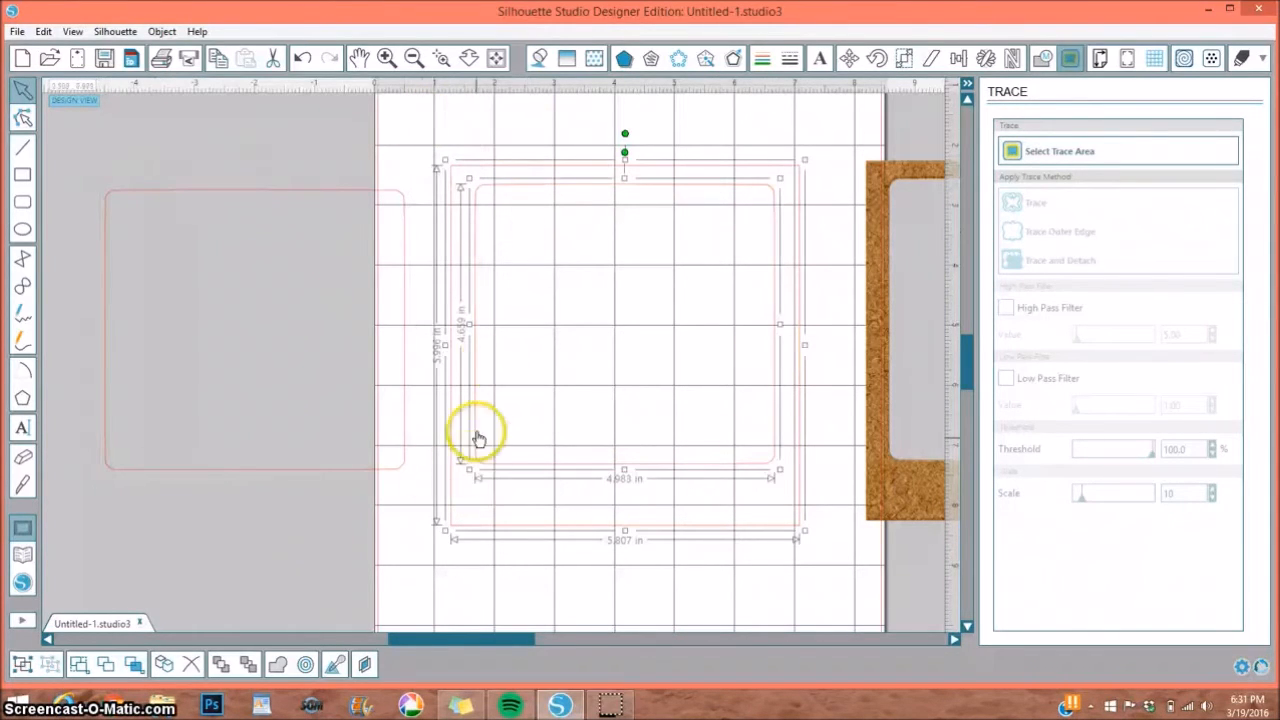
{"action": "right_click", "coordinate": [478, 440]}
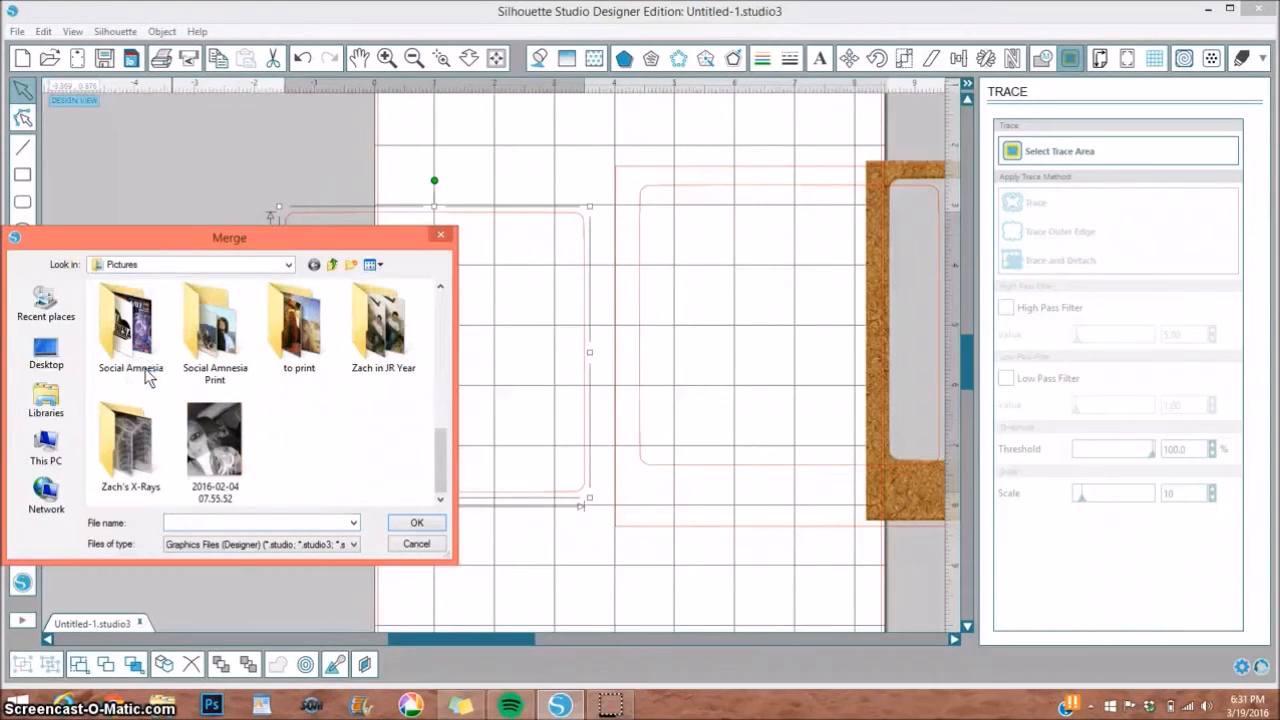
Step: Merge the black-and-white photo from Pictures into the design beside the traced outlines
{"action": "left_click", "coordinate": [214, 438]}
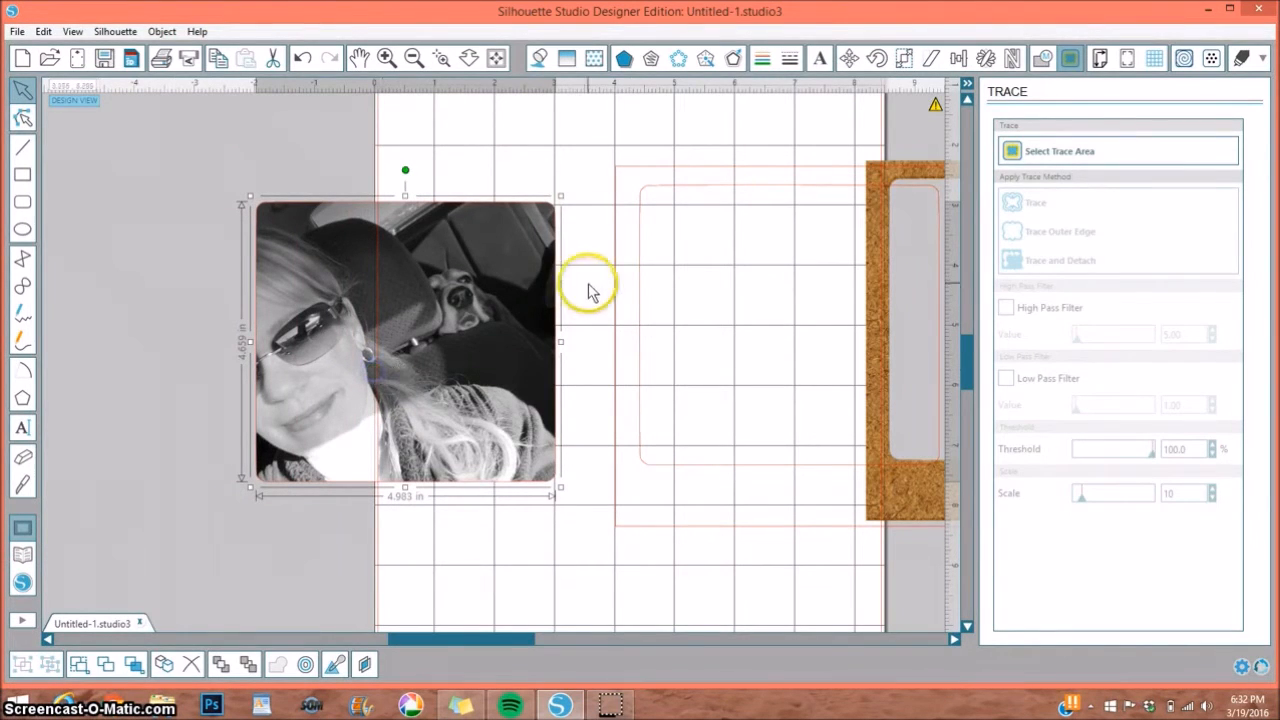
{"action": "mouse_move", "coordinate": [890, 164]}
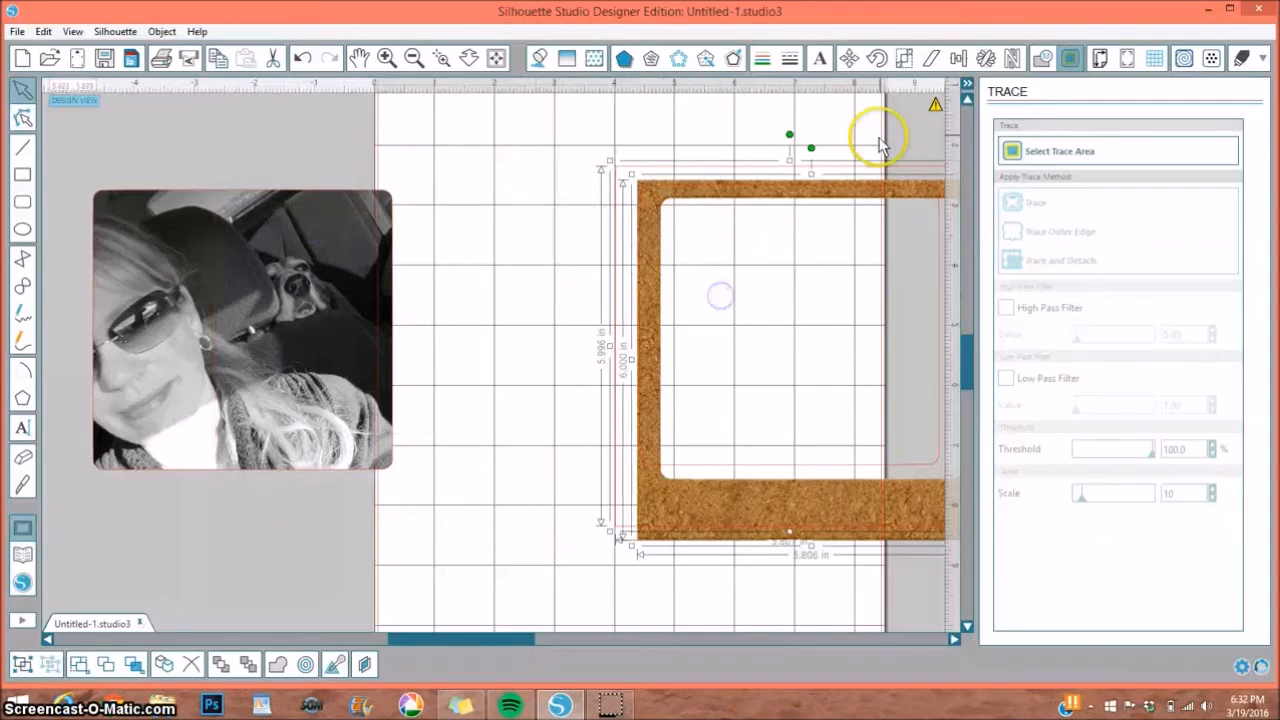
Step: Group the cork frame with its cut lines, check cut settings, and drag the photo over the frame
{"action": "left_click", "coordinate": [956, 56]}
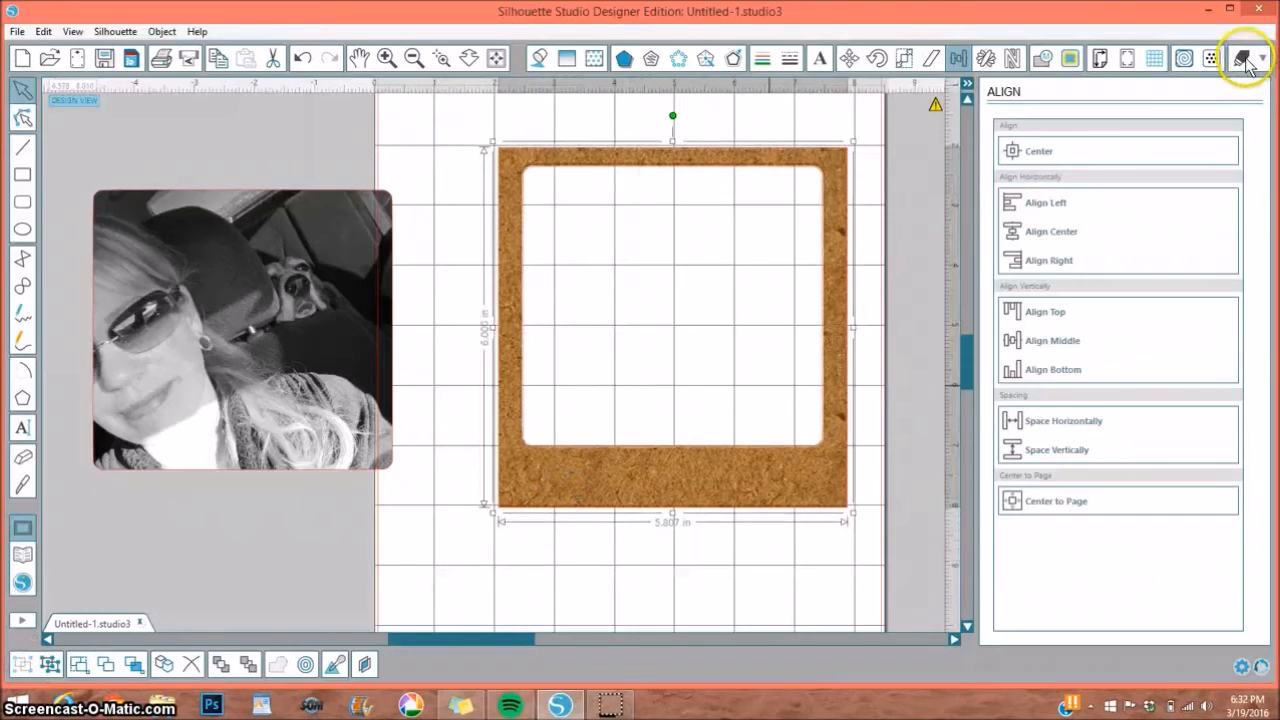
{"action": "left_click", "coordinate": [1244, 56]}
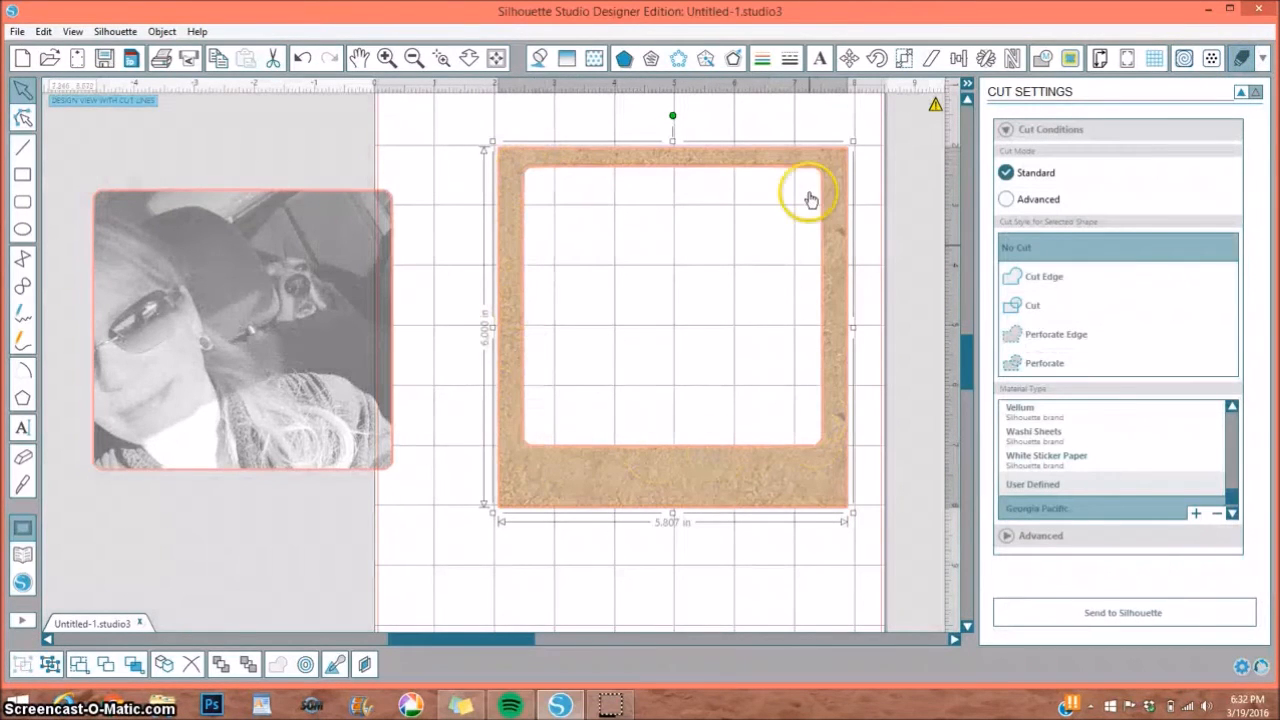
{"action": "mouse_move", "coordinate": [528, 502]}
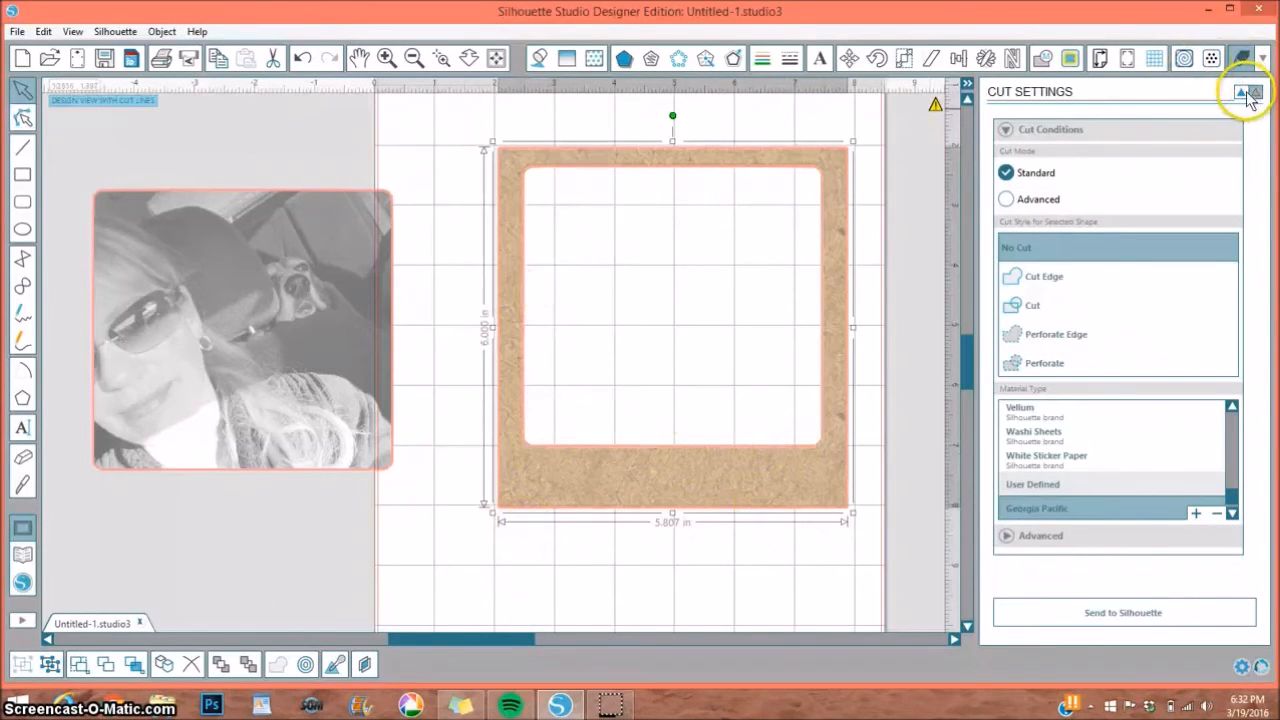
{"action": "left_click", "coordinate": [1032, 304]}
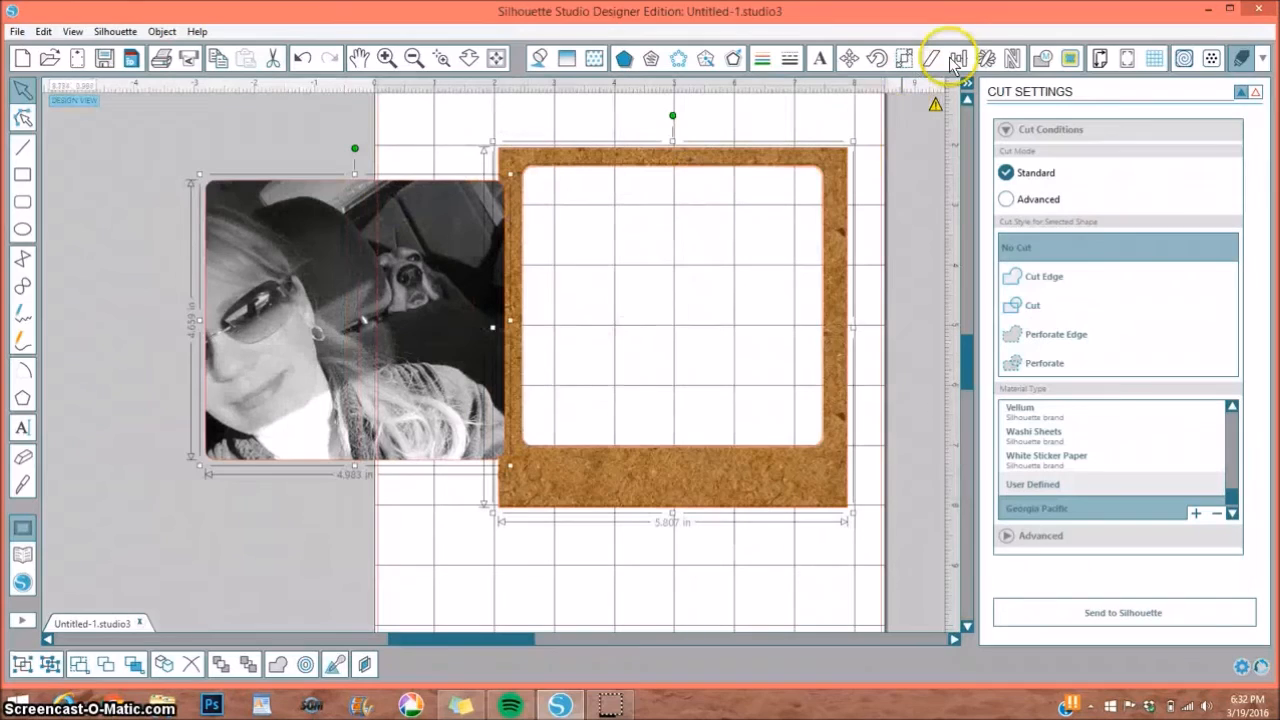
Step: Resize the photo and centre it inside the frame opening using the Align panel
{"action": "left_click", "coordinate": [956, 56]}
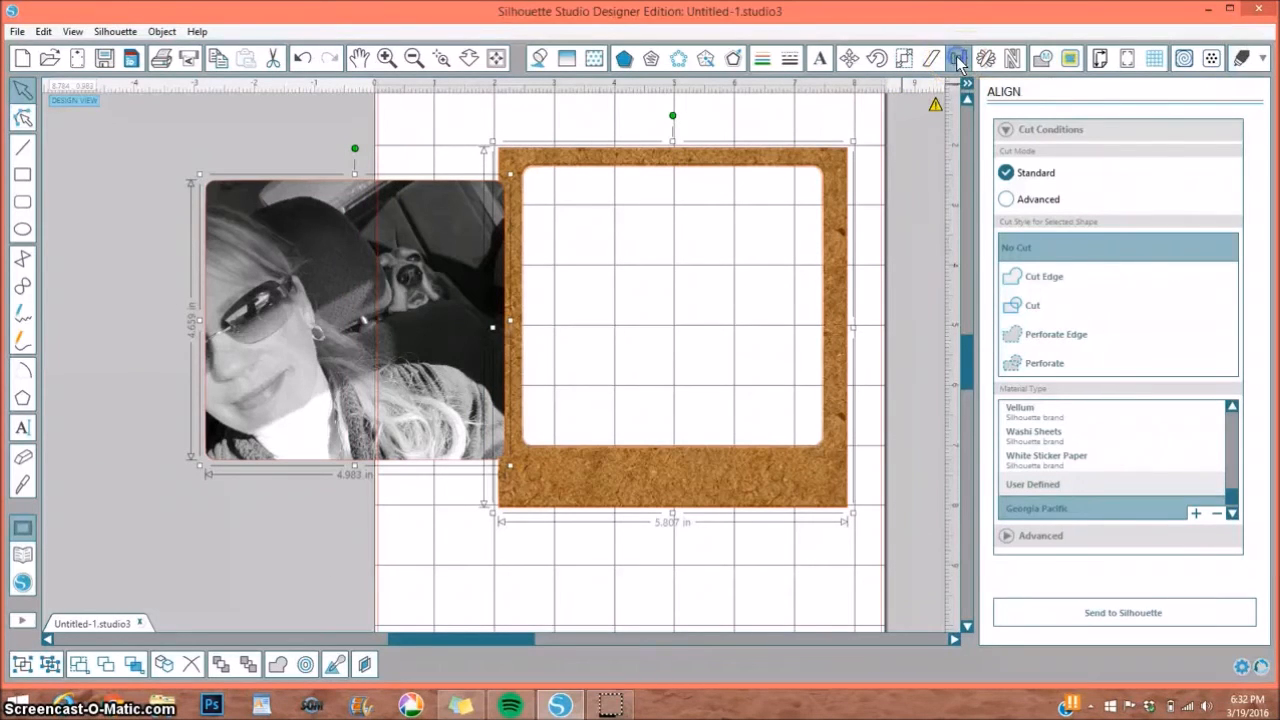
{"action": "left_click", "coordinate": [956, 56]}
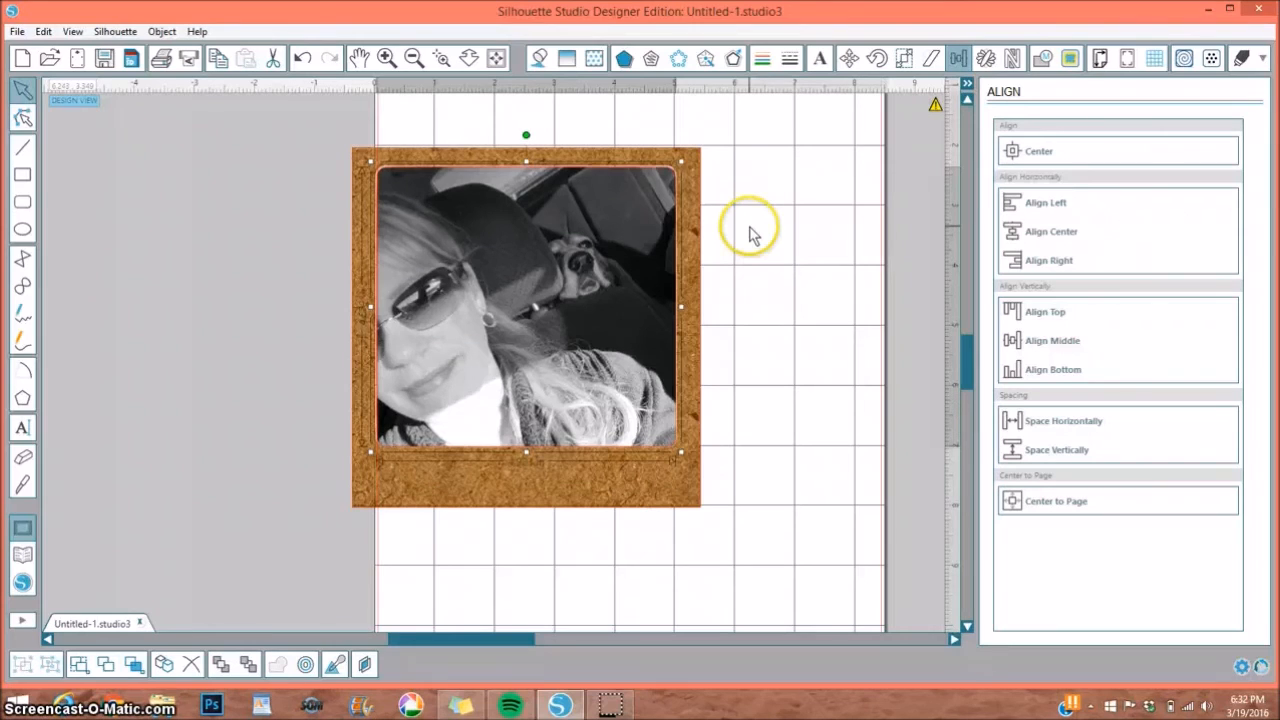
{"action": "mouse_move", "coordinate": [810, 230]}
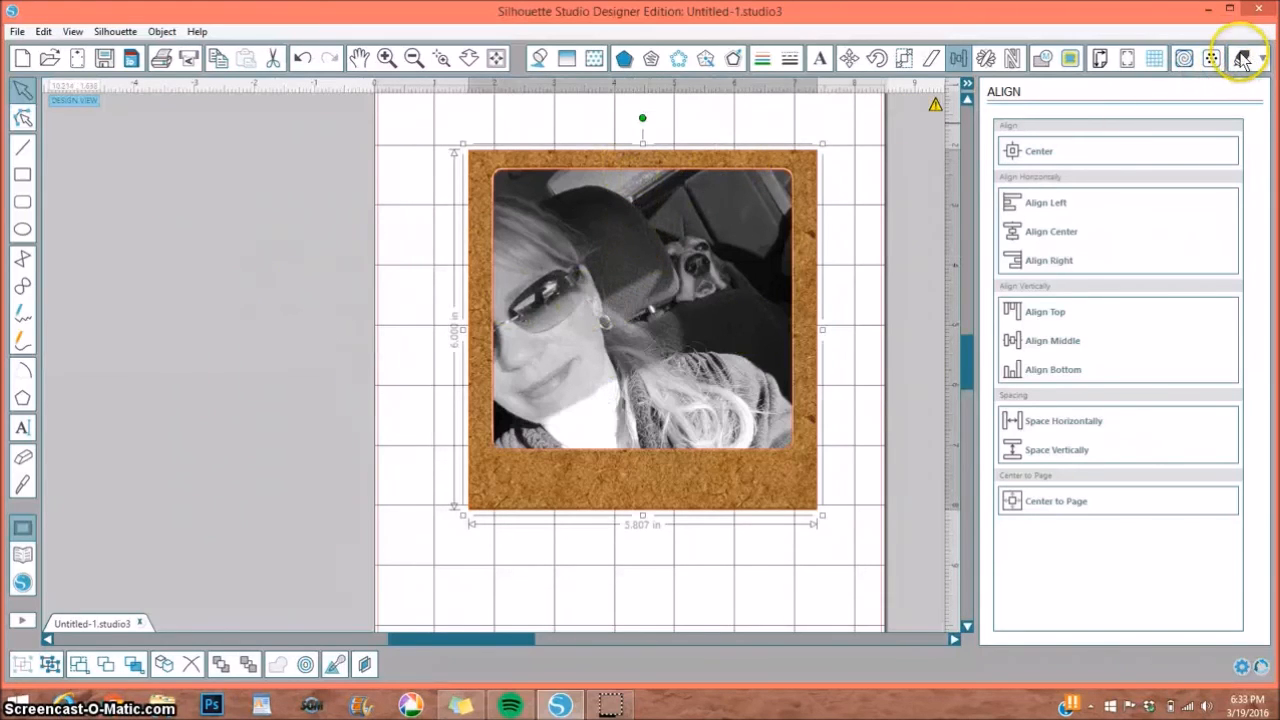
{"action": "left_click", "coordinate": [1240, 56]}
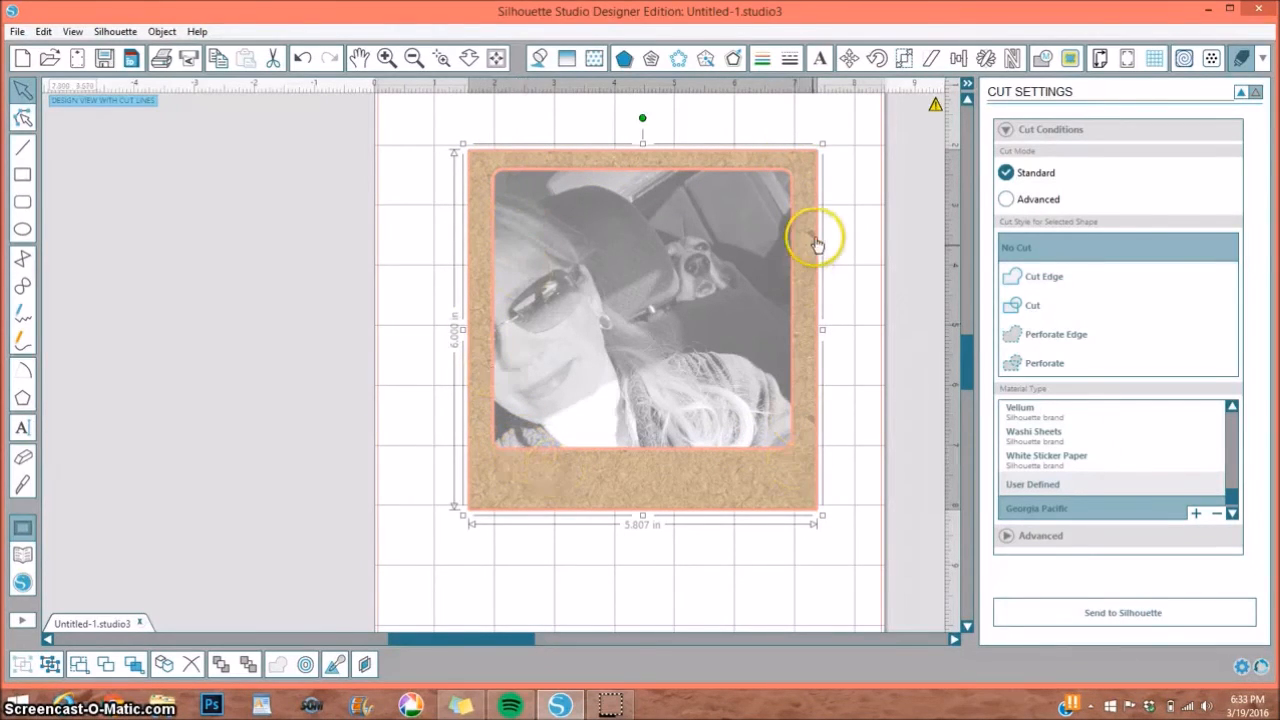
{"action": "mouse_move", "coordinate": [500, 152]}
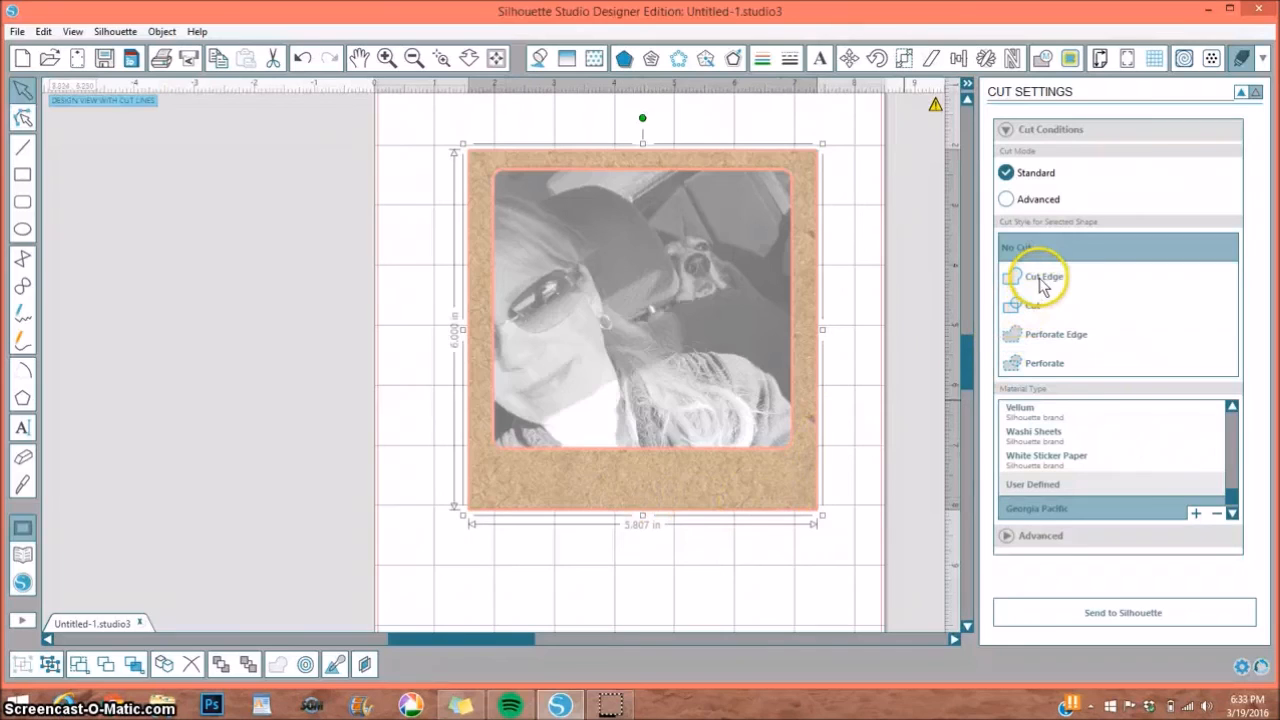
Step: Set the framed photo's outer shape to Cut Edge in the Cut Settings panel
{"action": "left_click", "coordinate": [1044, 276]}
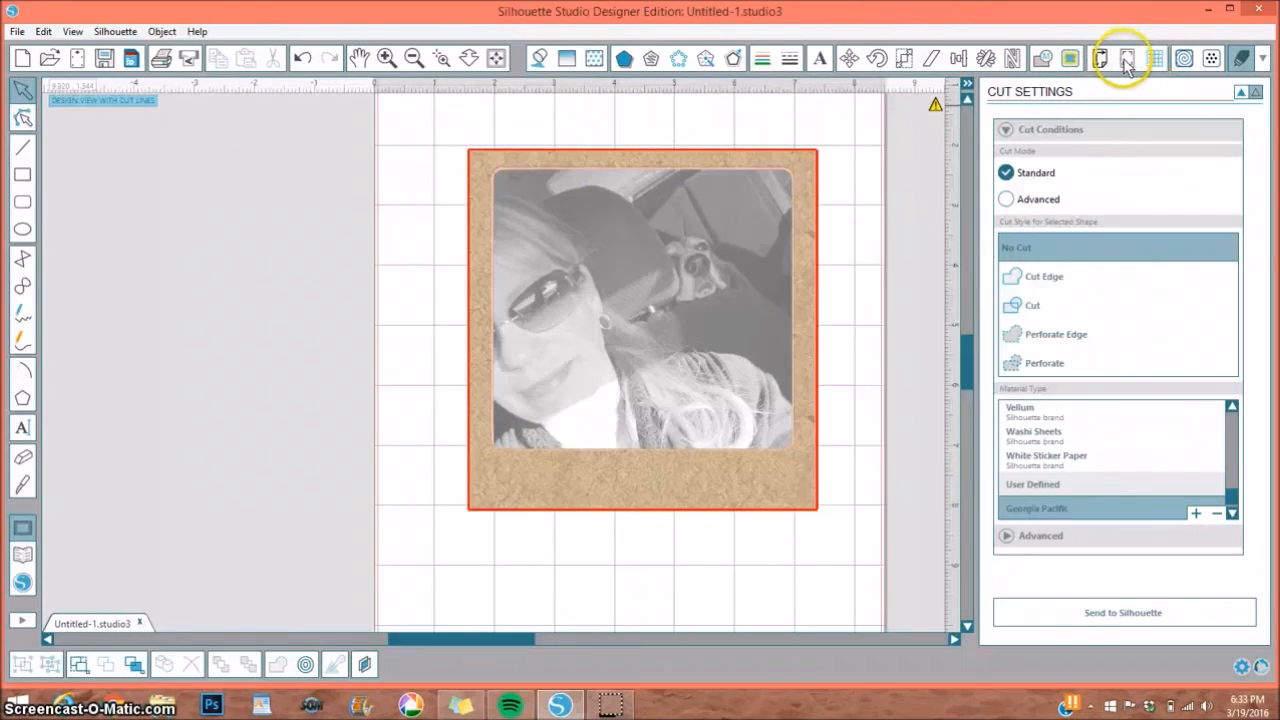
{"action": "left_click", "coordinate": [1128, 58]}
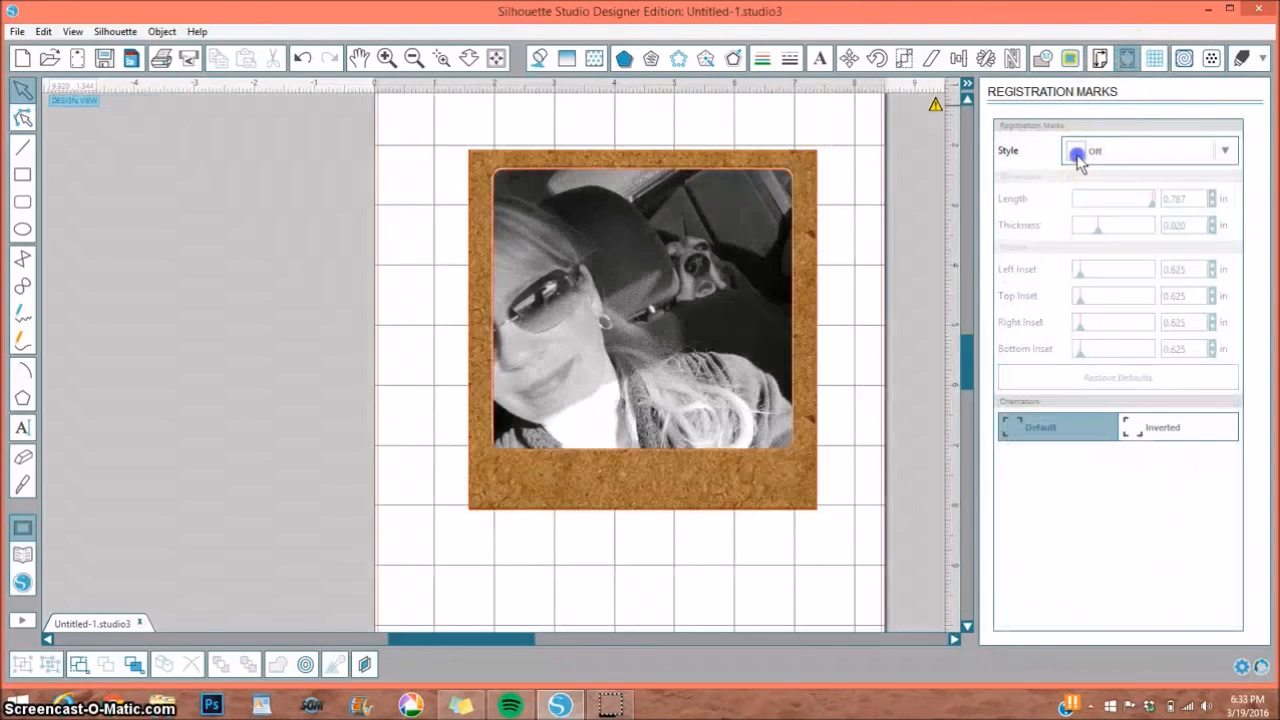
Step: Choose Type 1 registration marks so they show around the framed photo
{"action": "left_click", "coordinate": [1150, 150]}
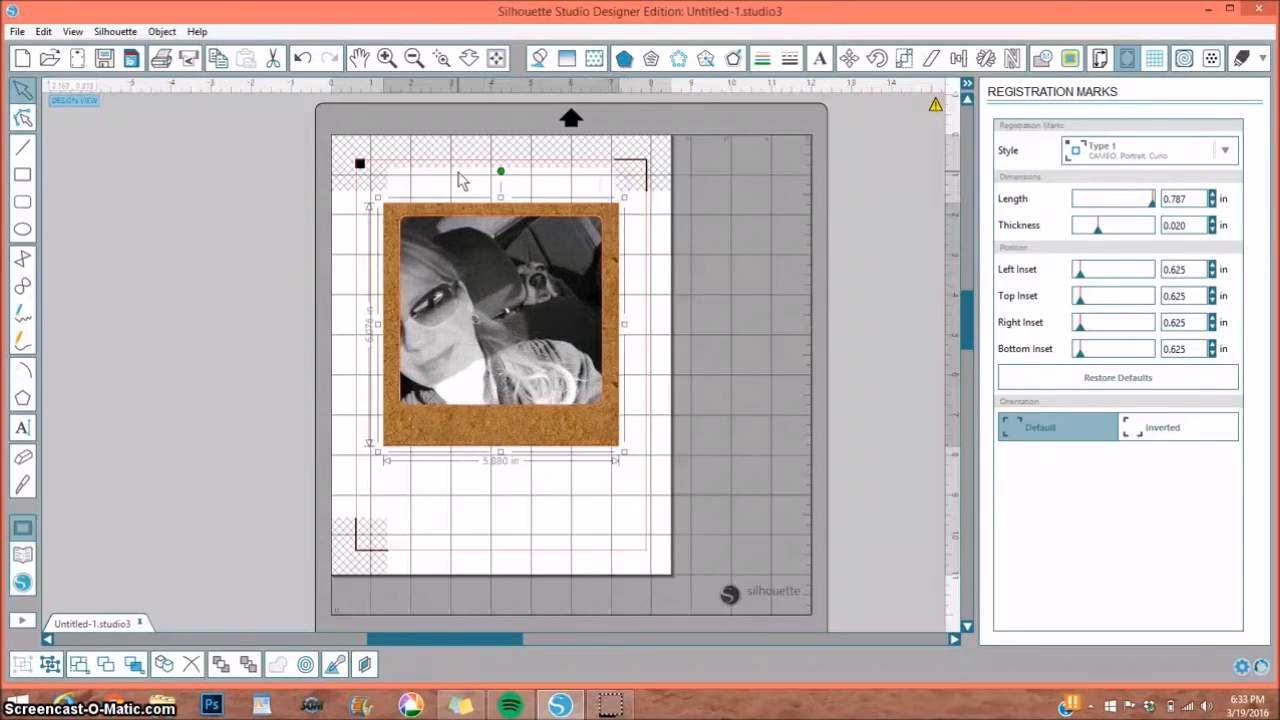
{"action": "mouse_move", "coordinate": [166, 56]}
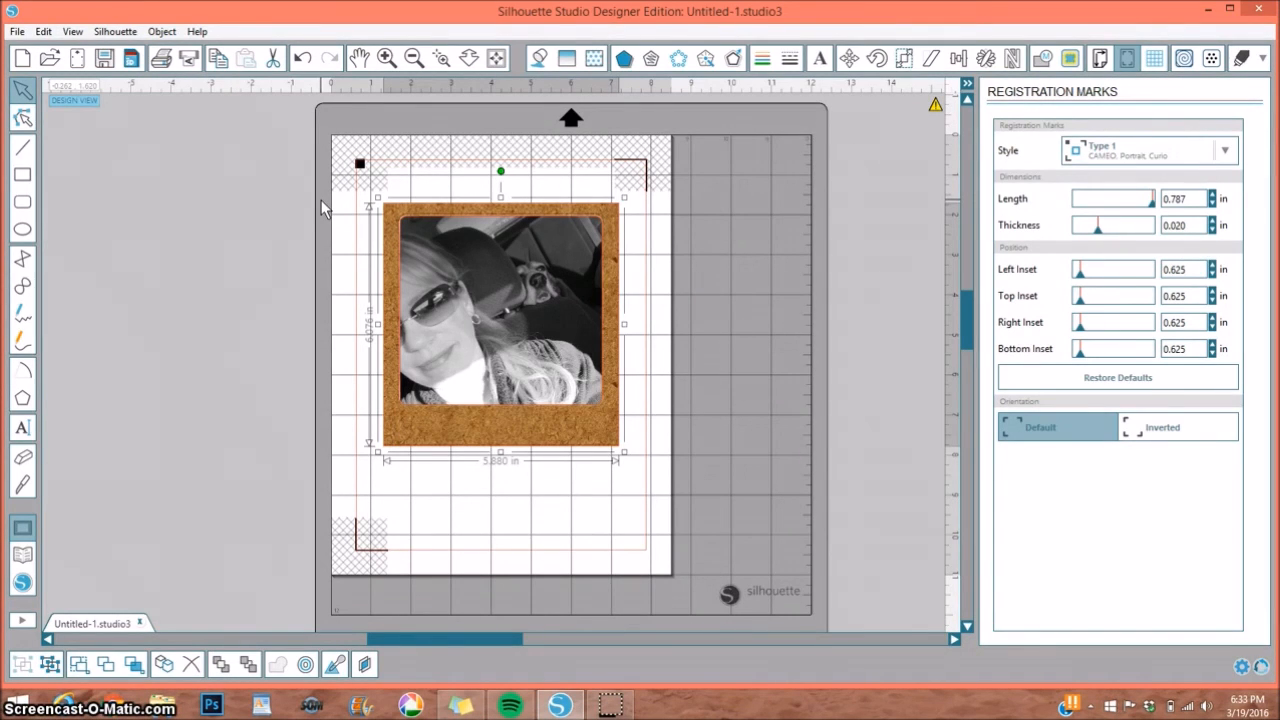
{"action": "mouse_move", "coordinate": [268, 248]}
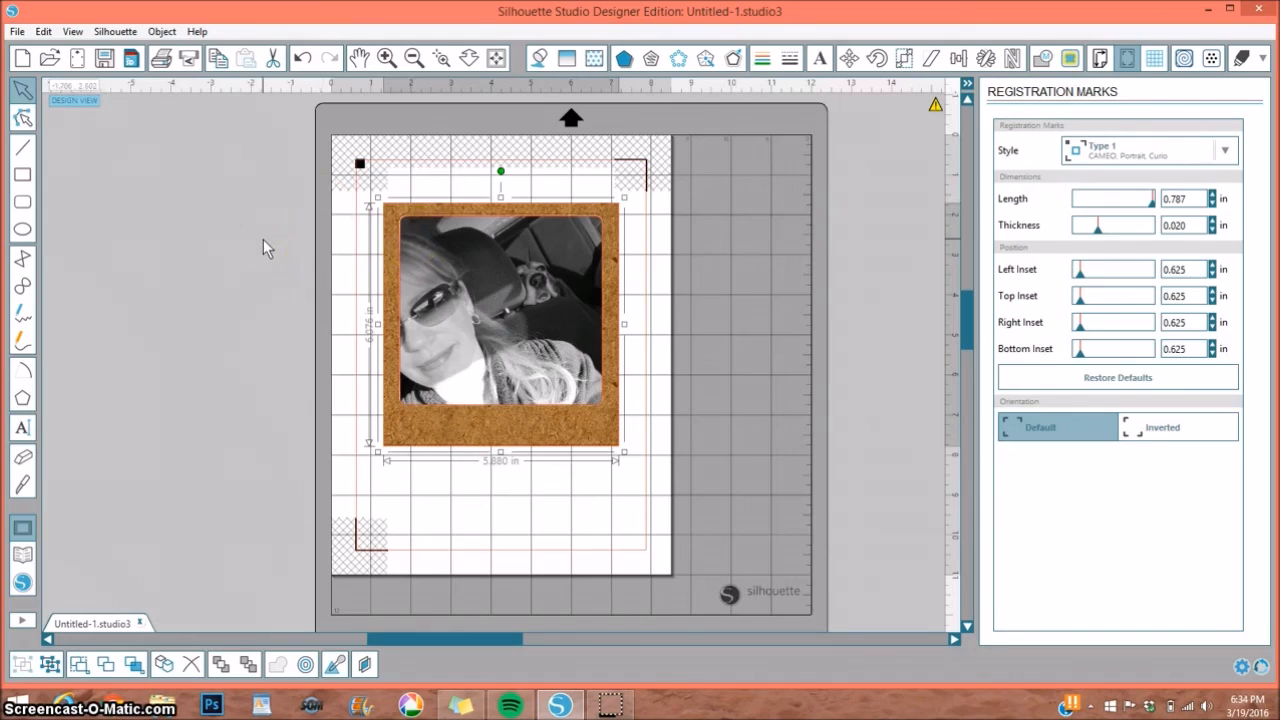